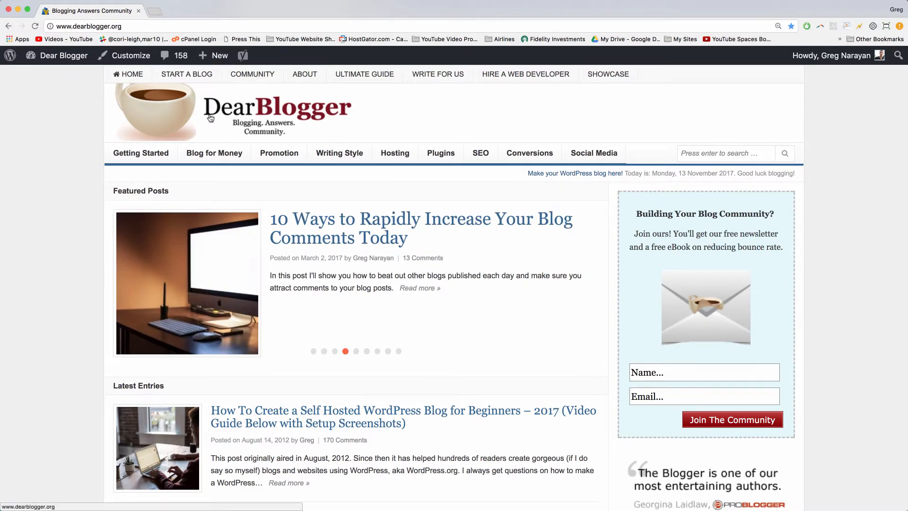
- On the Dear Blogger Community page, inspect the closing paragraph's clickable mailto contact email
click(252, 74)
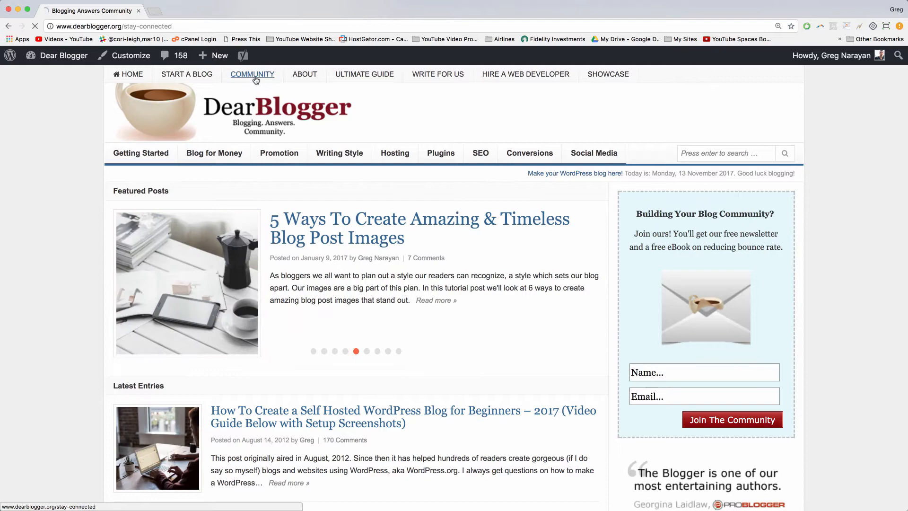
click(252, 74)
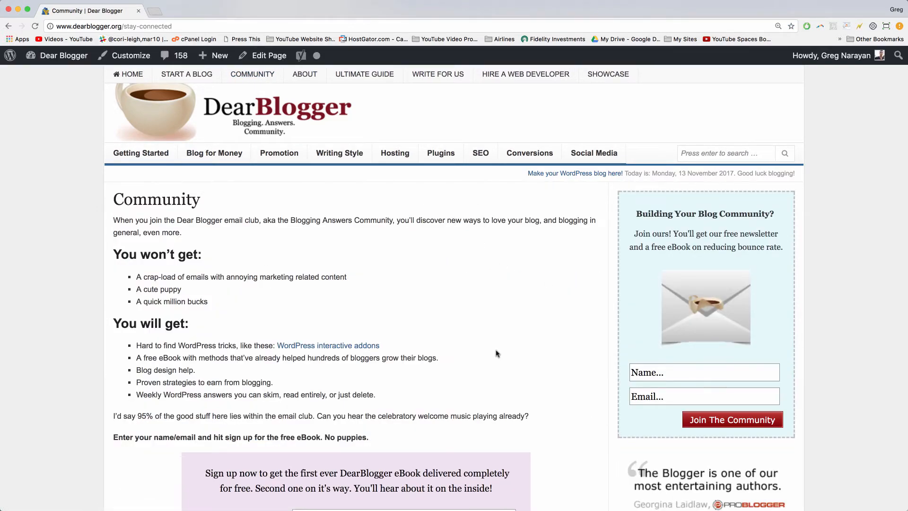
scroll(down, 3)
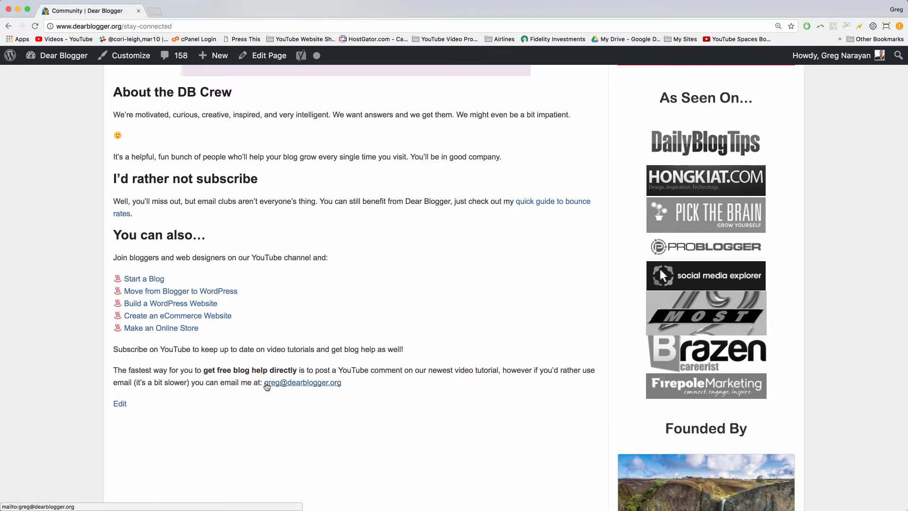
mouse_move(282, 389)
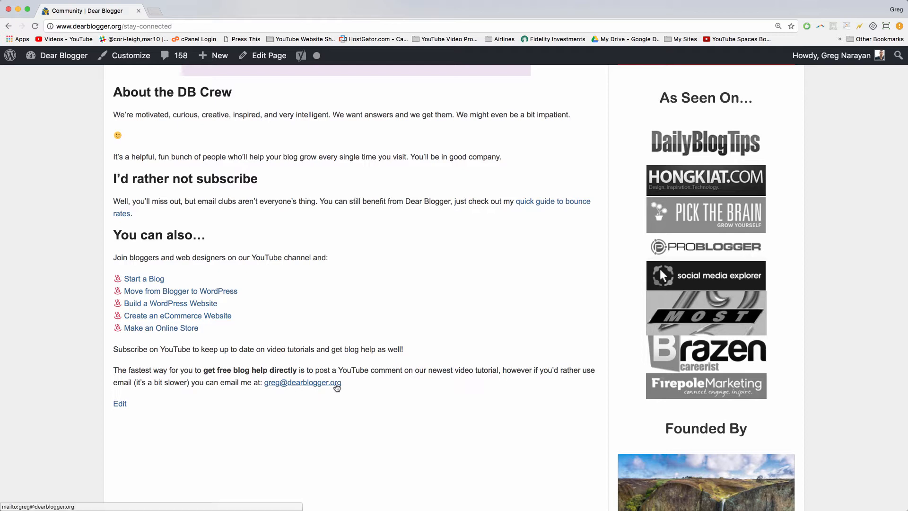
mouse_move(343, 385)
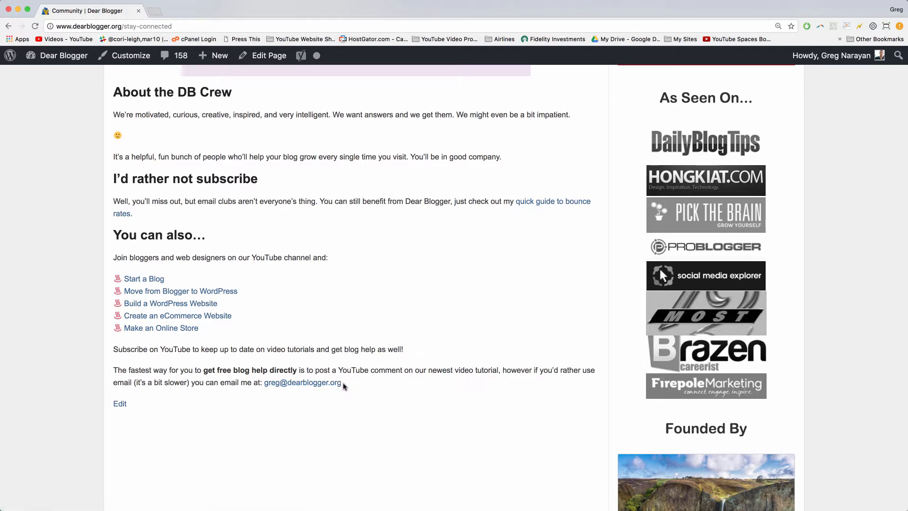
double_click(302, 383)
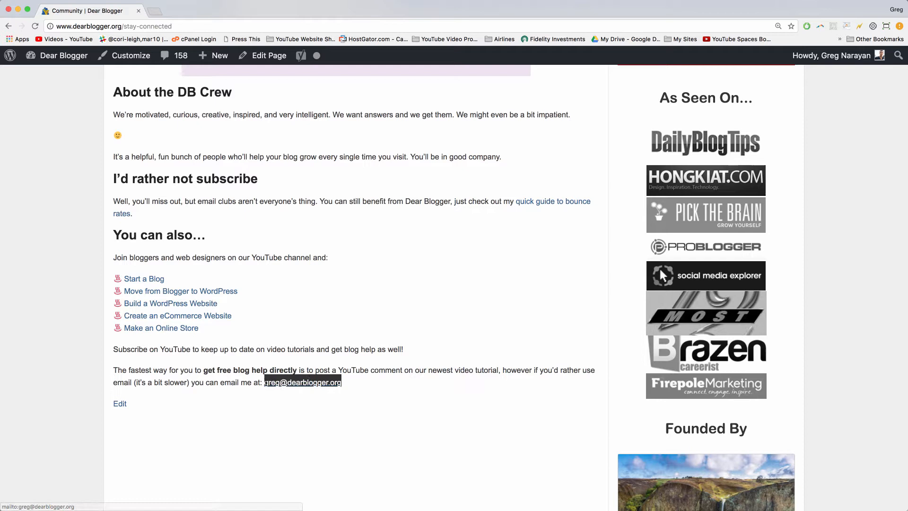
mouse_move(350, 402)
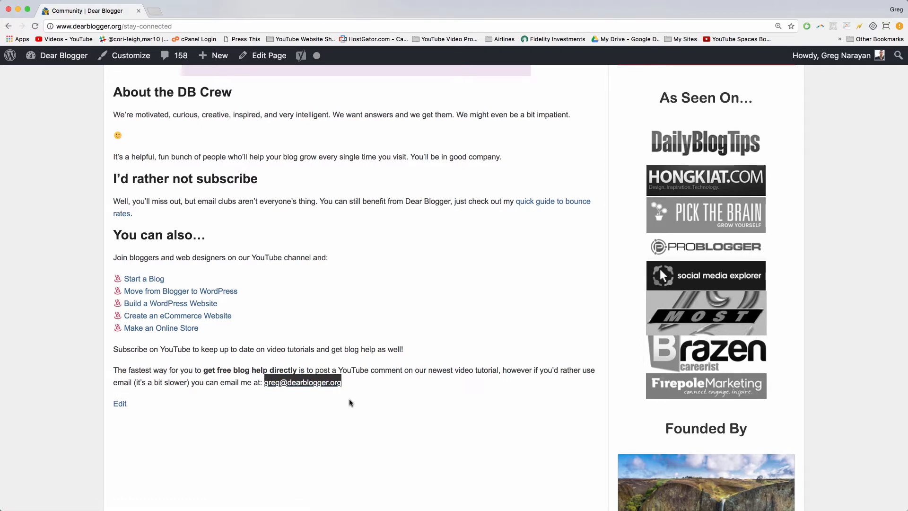
mouse_move(397, 409)
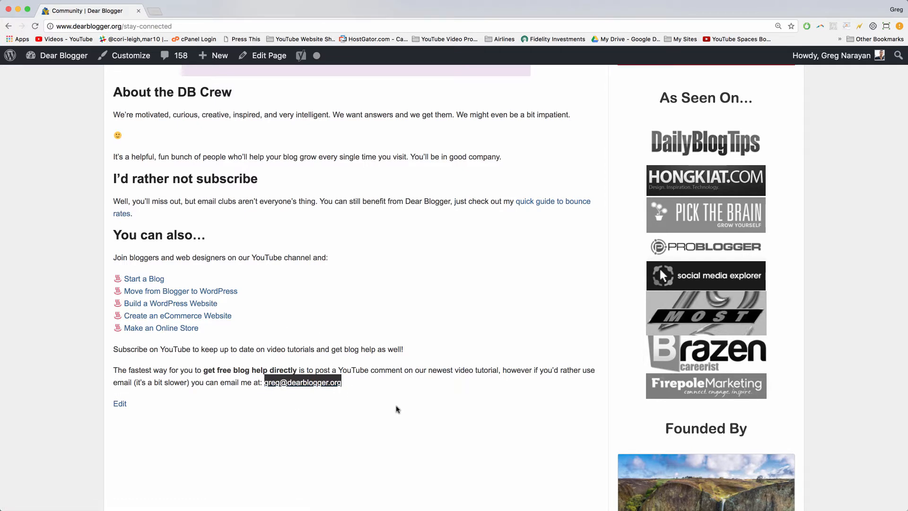
mouse_move(360, 398)
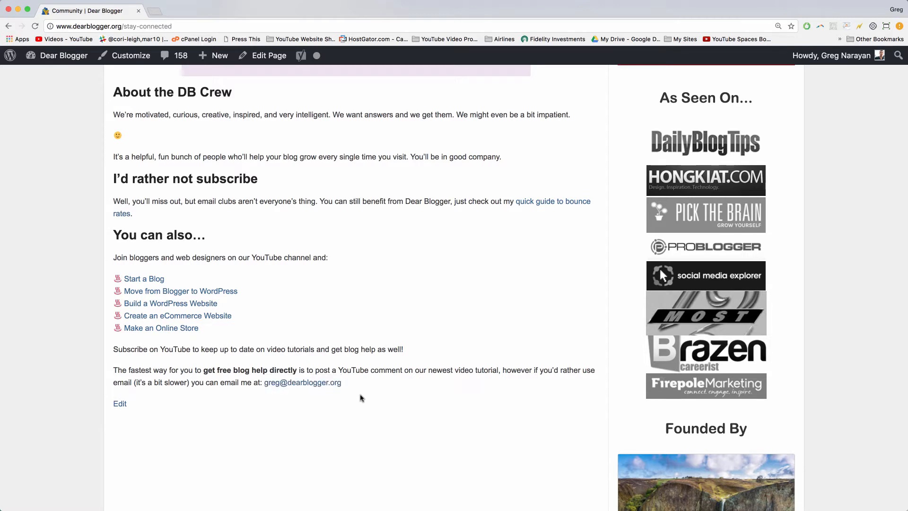
mouse_move(426, 370)
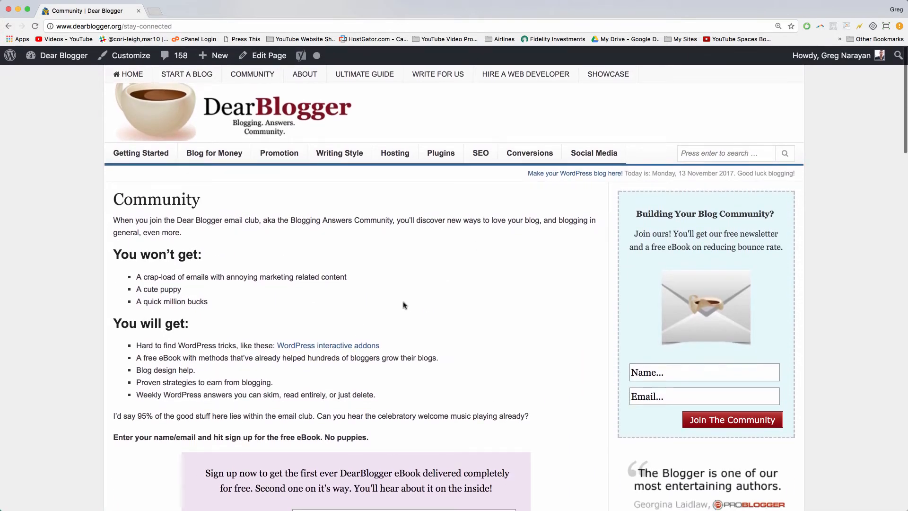
scroll(down, 3)
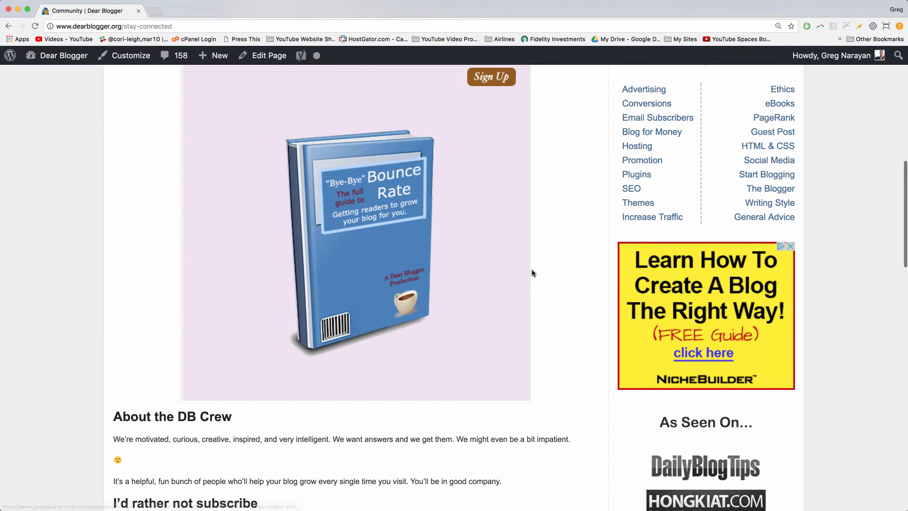
scroll(down, 3)
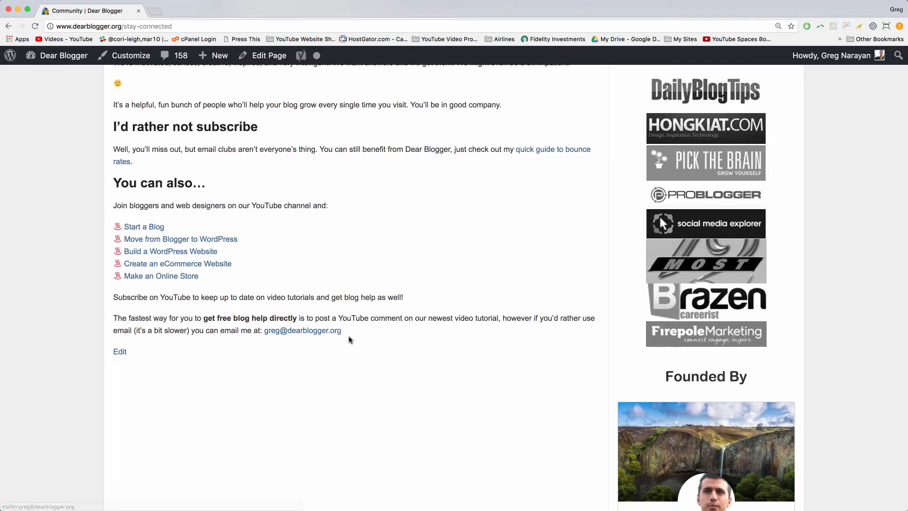
drag(240, 318, 341, 330)
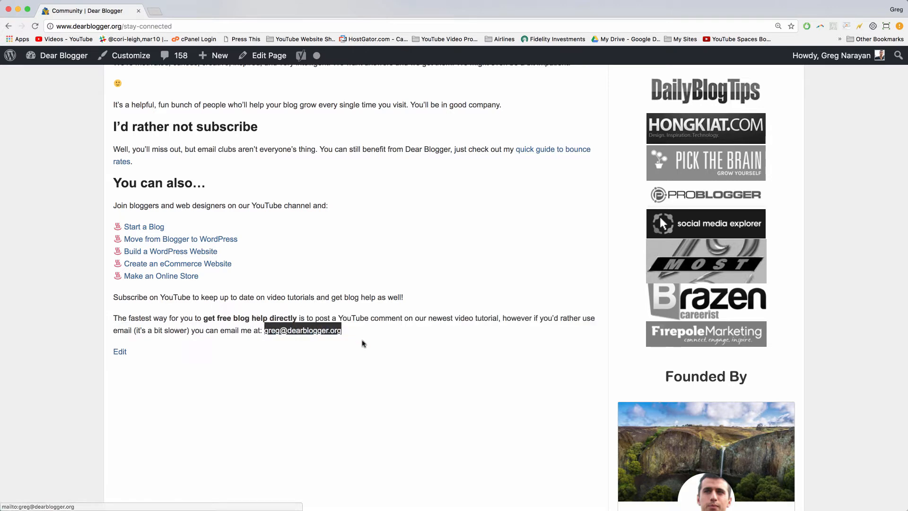
click(415, 397)
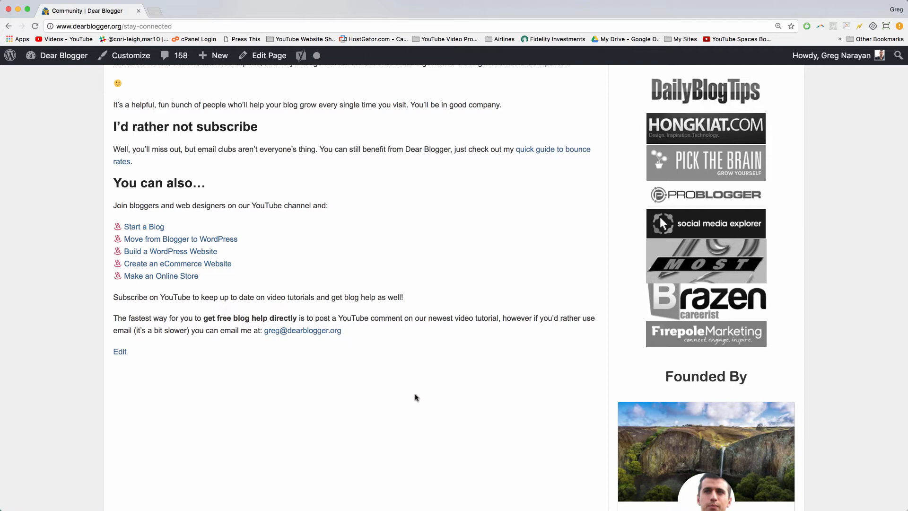
mouse_move(278, 148)
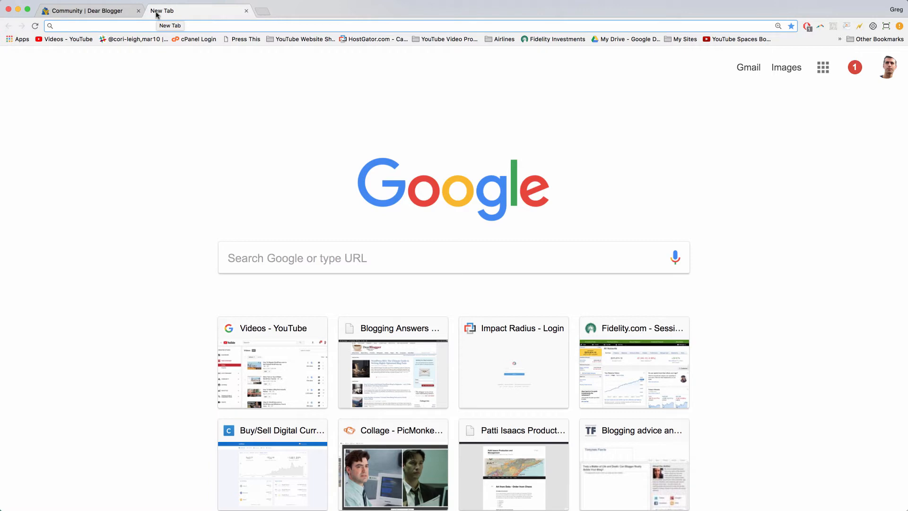
- In a new tab at portal.hostgator.com, open the Hosting dashboard and launch QuickInstall
text(portal.hostgator.com)
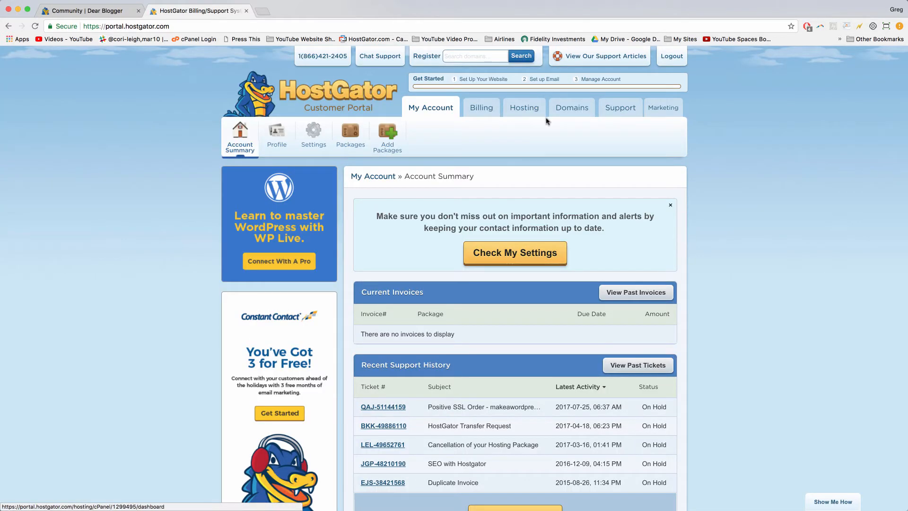
mouse_move(524, 108)
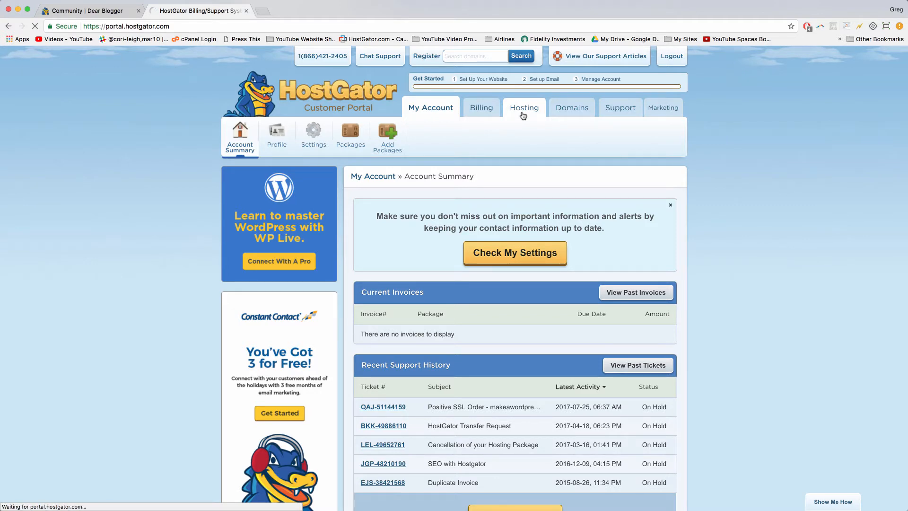
click(523, 107)
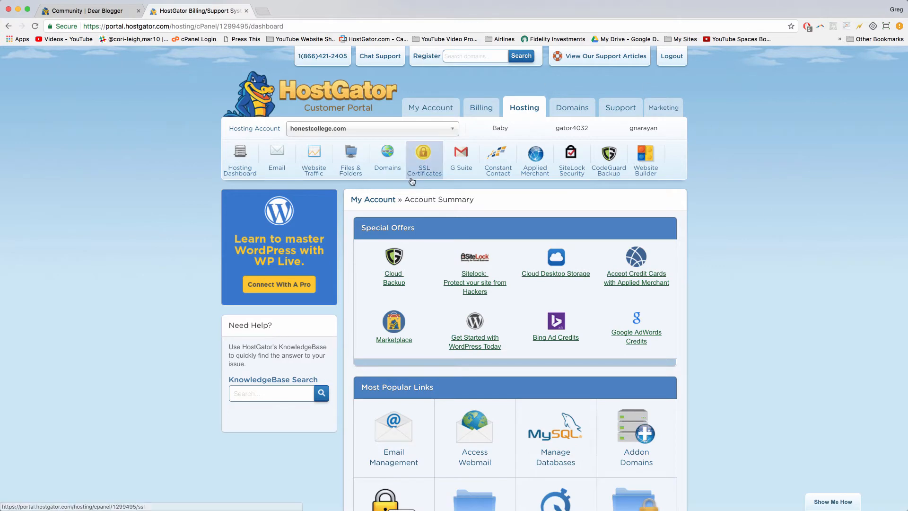
scroll(down, 3)
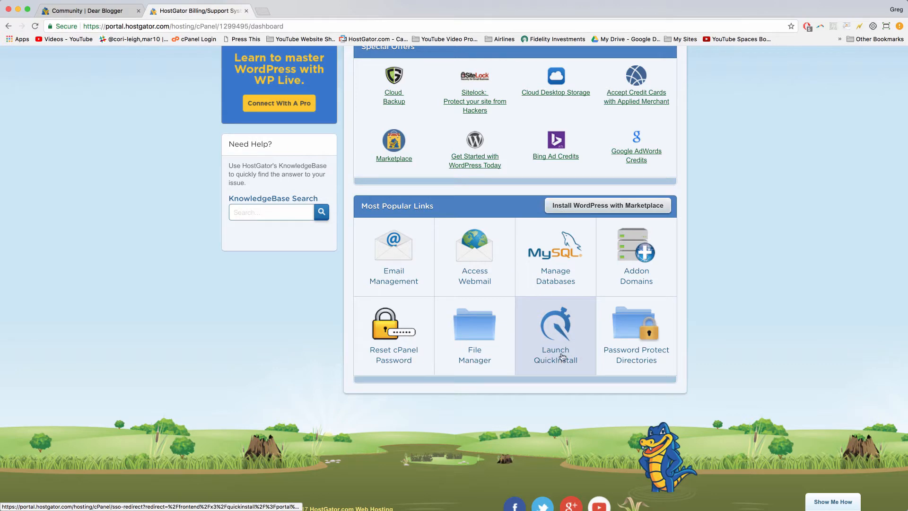
click(555, 333)
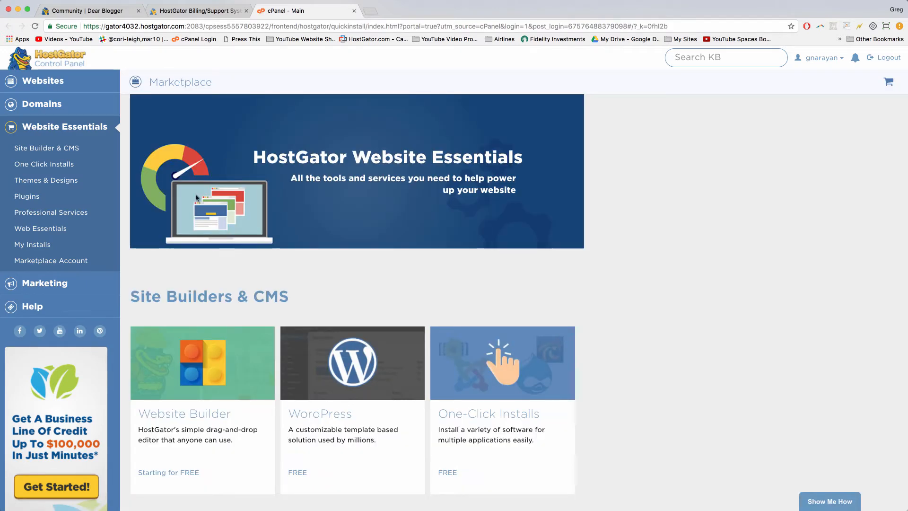
mouse_move(292, 23)
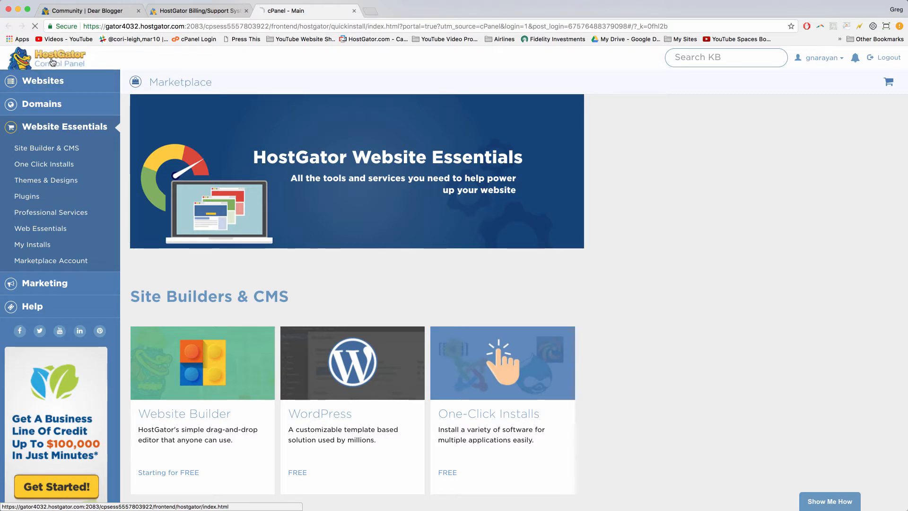
- Go to the cPanel home and open Email Accounts
click(43, 80)
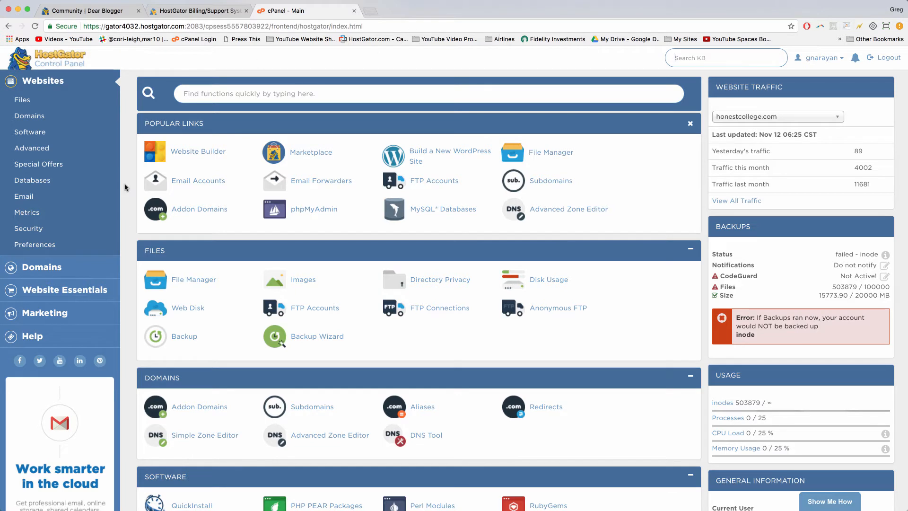
mouse_move(198, 151)
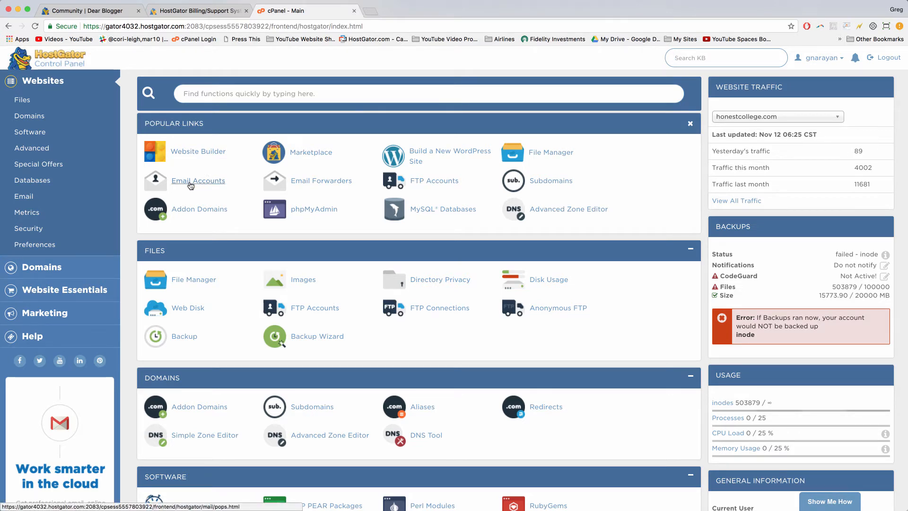
click(197, 180)
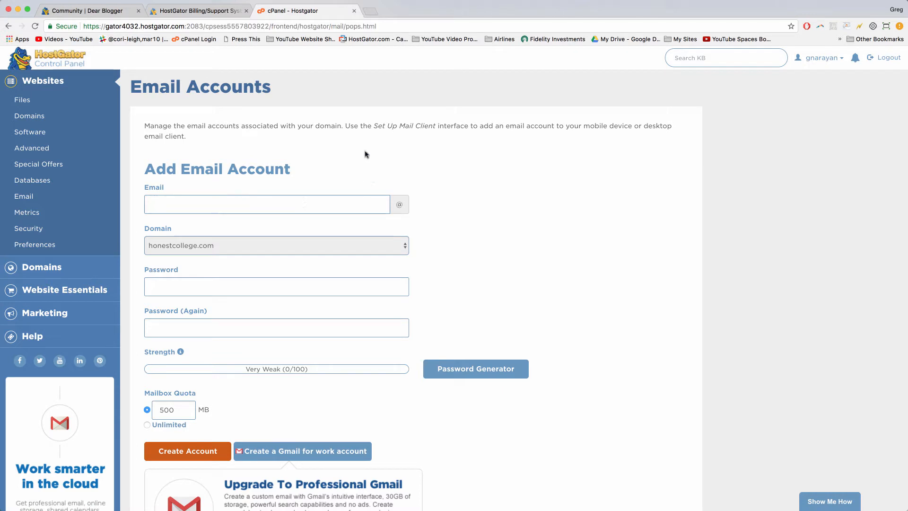
click(267, 204)
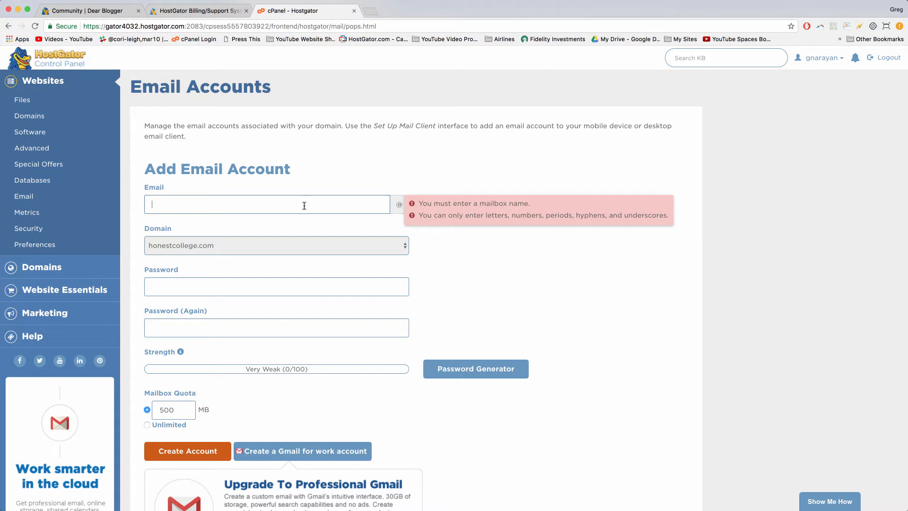
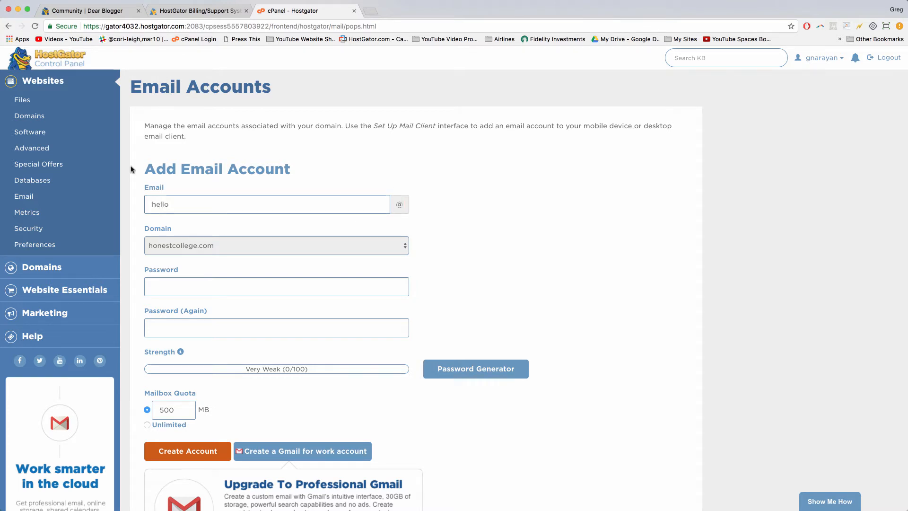
mouse_move(193, 227)
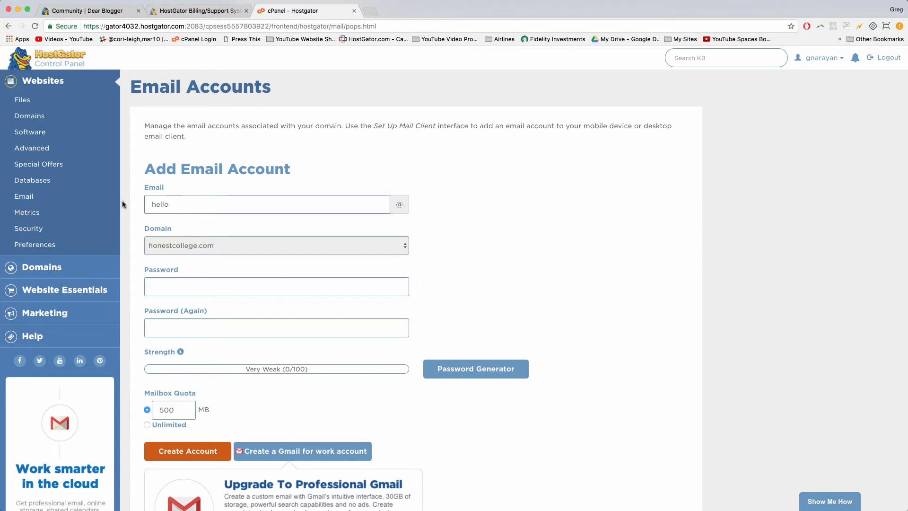
mouse_move(404, 256)
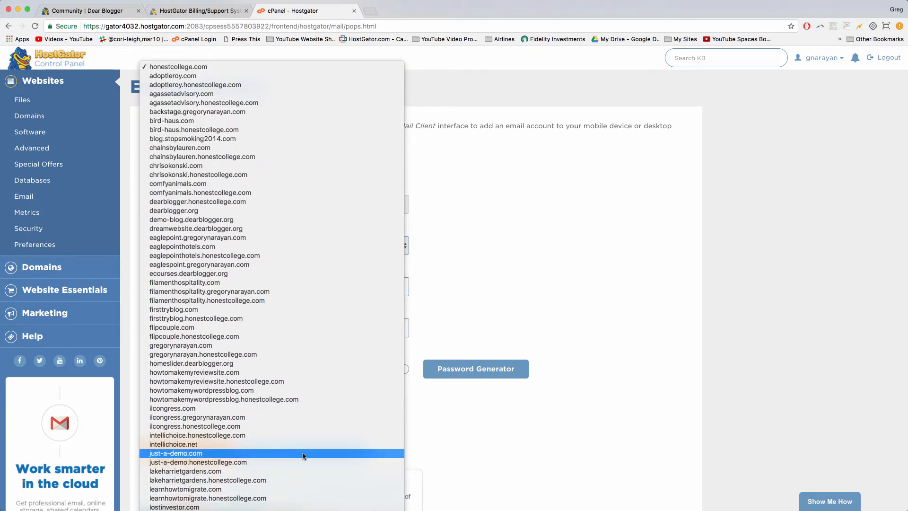
click(175, 453)
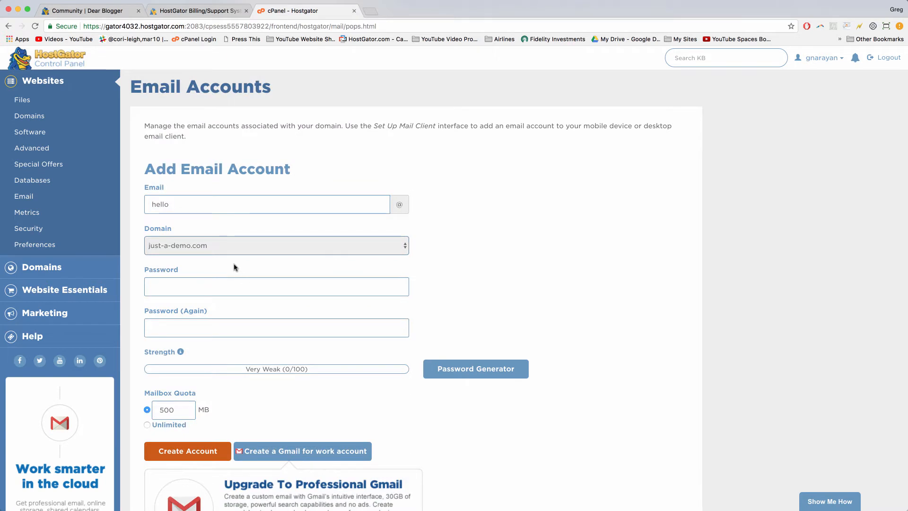
click(276, 287)
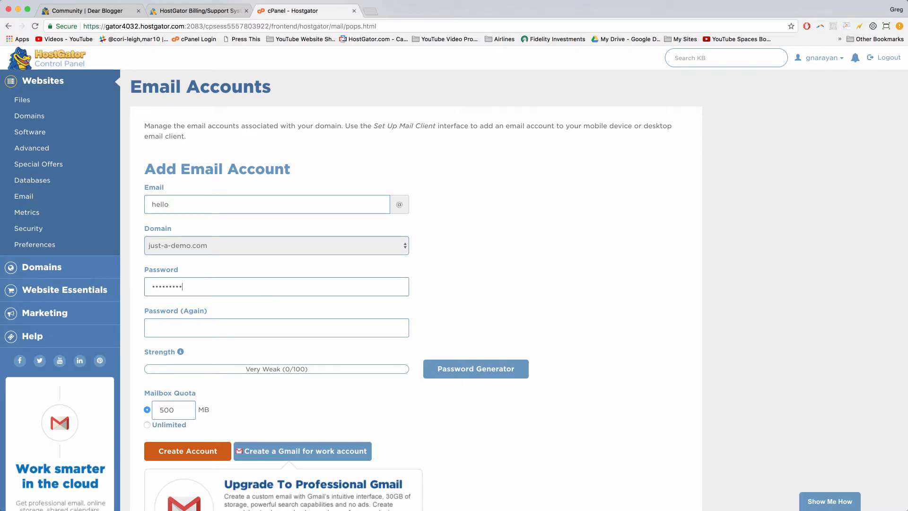
text(••••••)
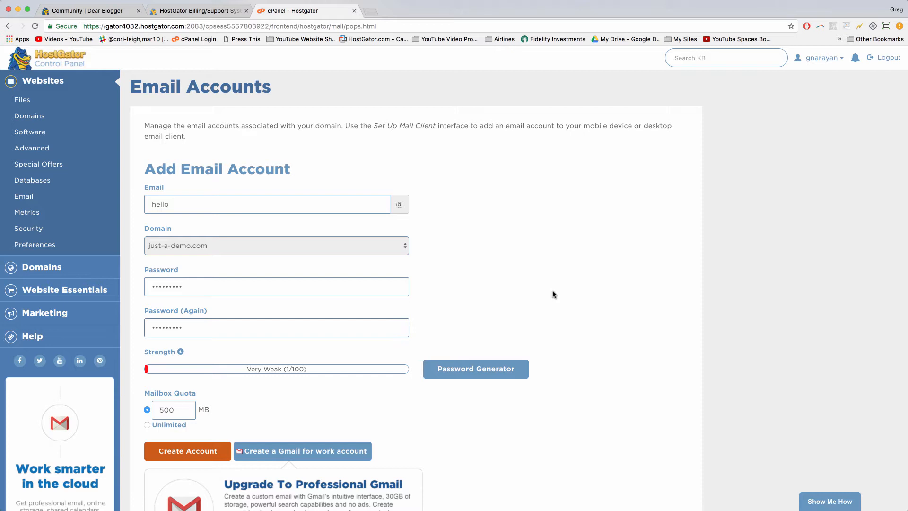
scroll(down, 3)
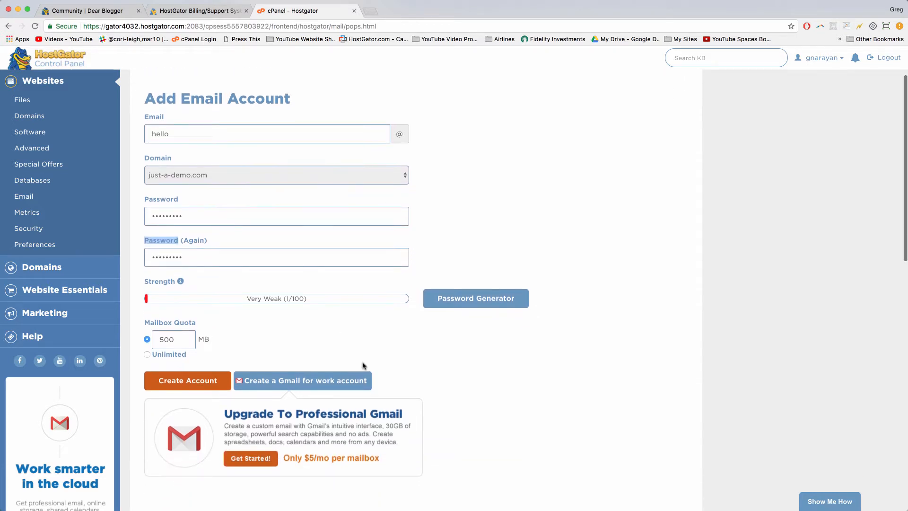
mouse_move(151, 328)
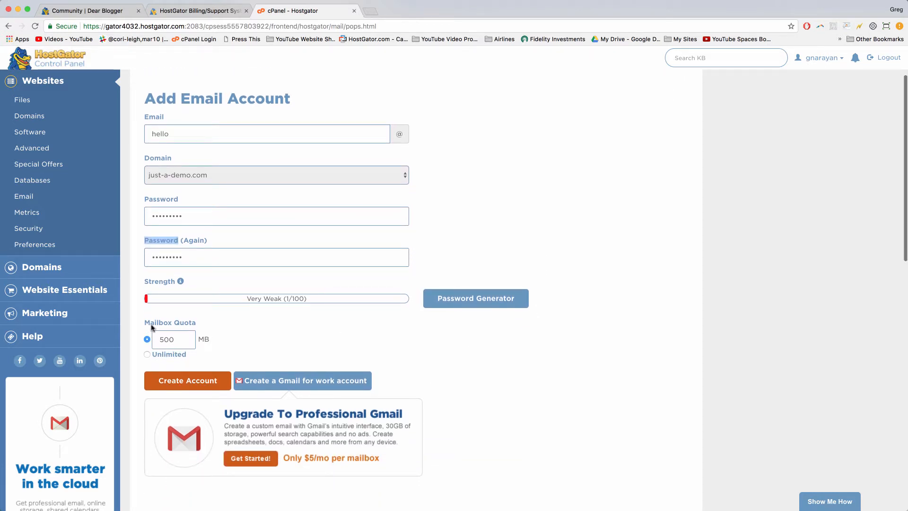
click(147, 354)
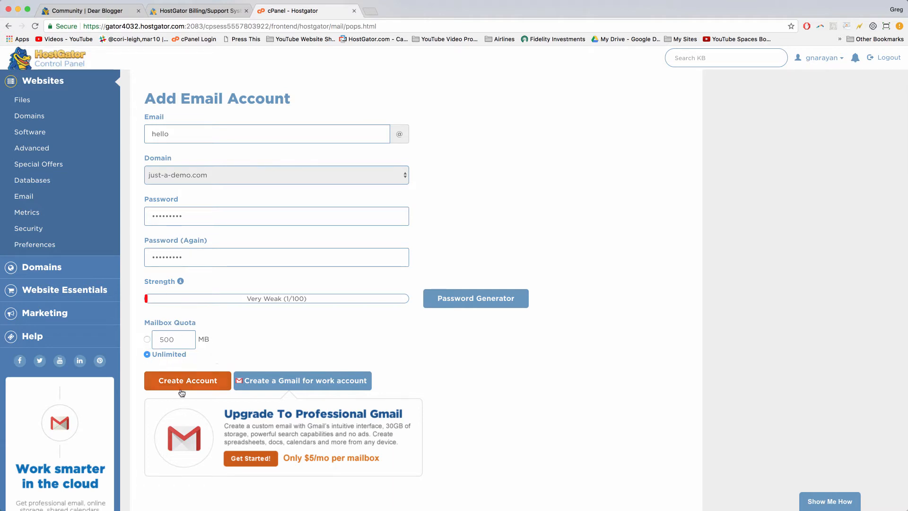
click(187, 380)
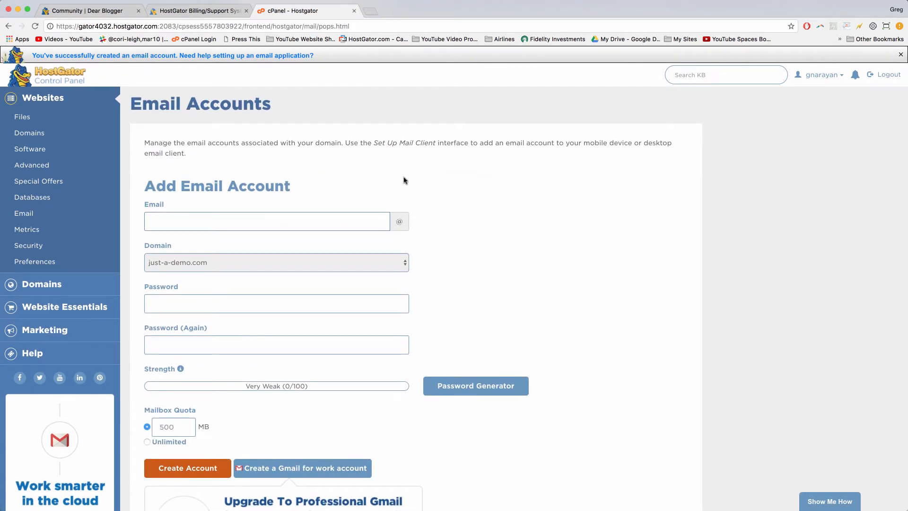
mouse_move(181, 153)
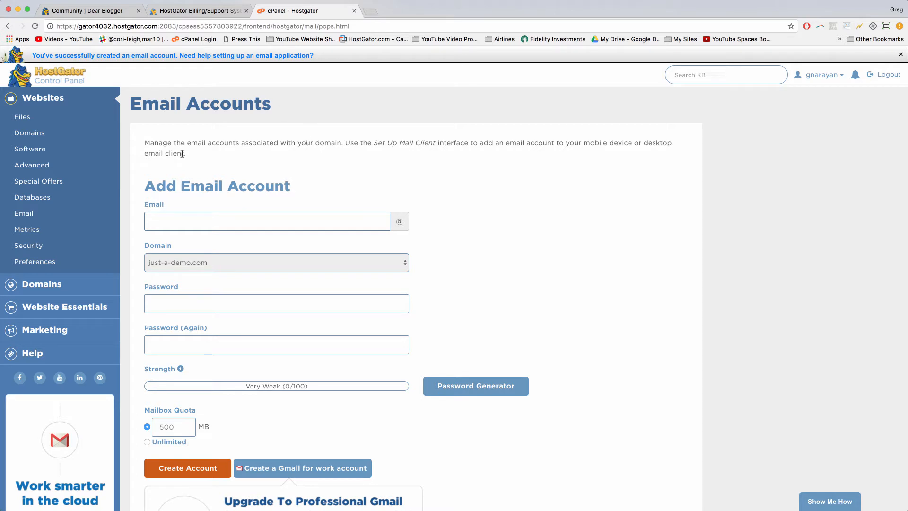
mouse_move(397, 160)
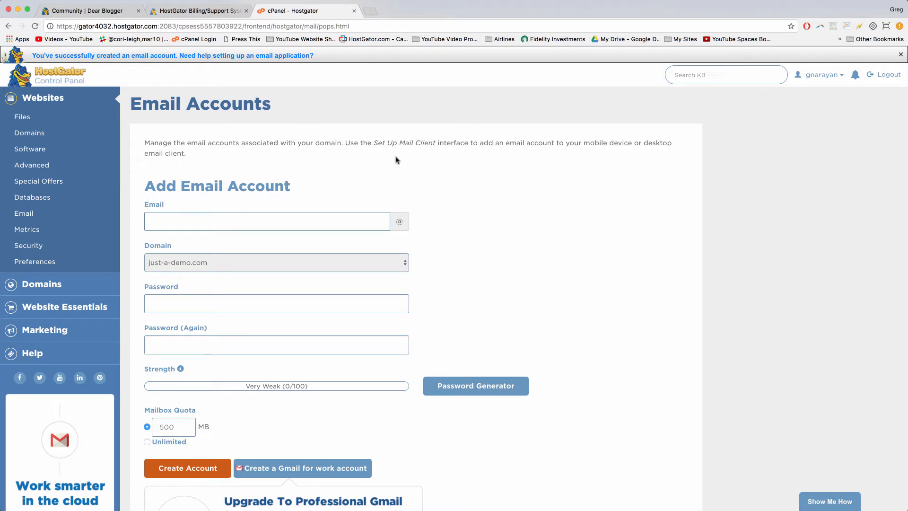
mouse_move(369, 125)
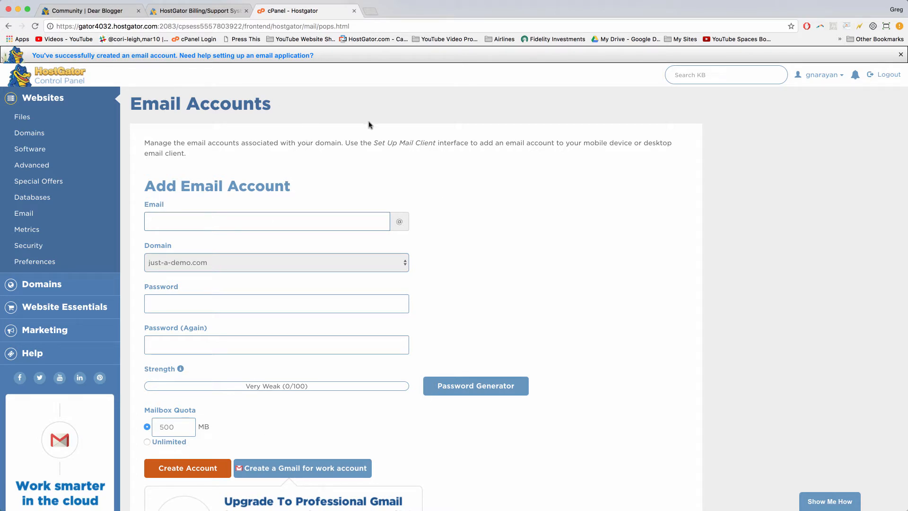
mouse_move(323, 96)
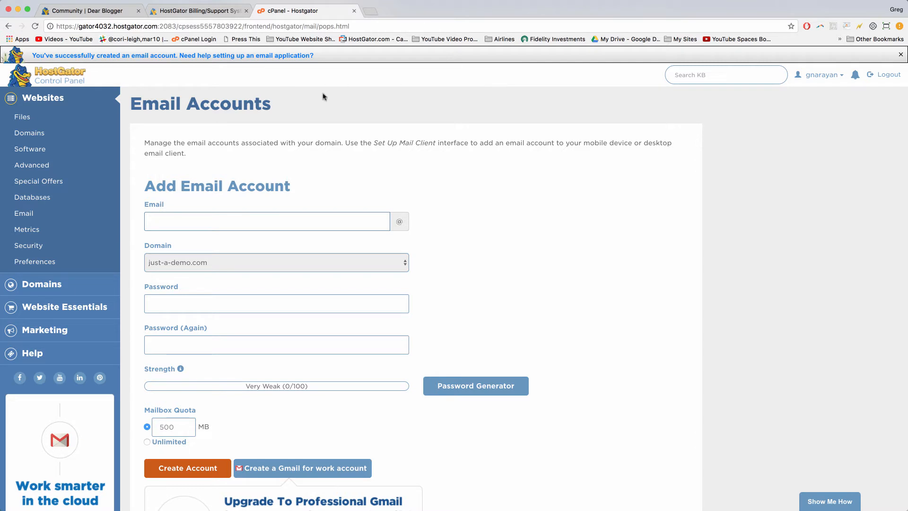
mouse_move(60, 75)
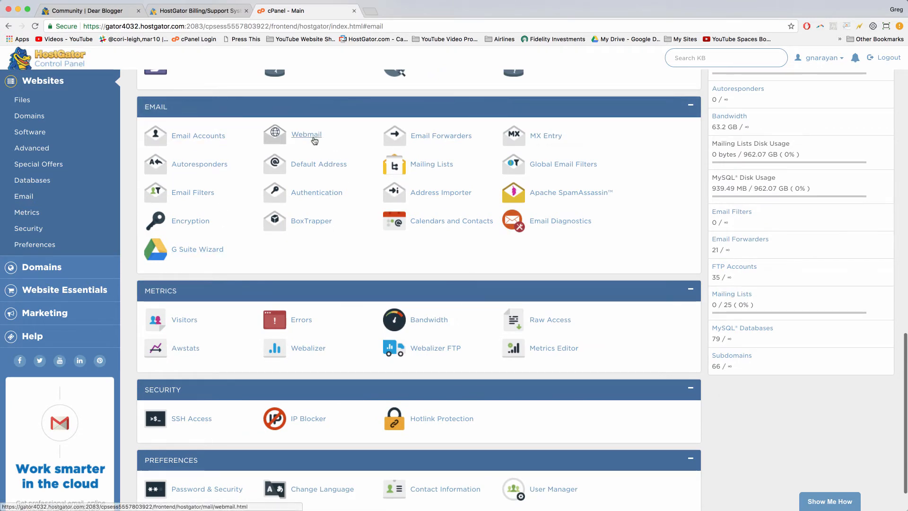
click(306, 136)
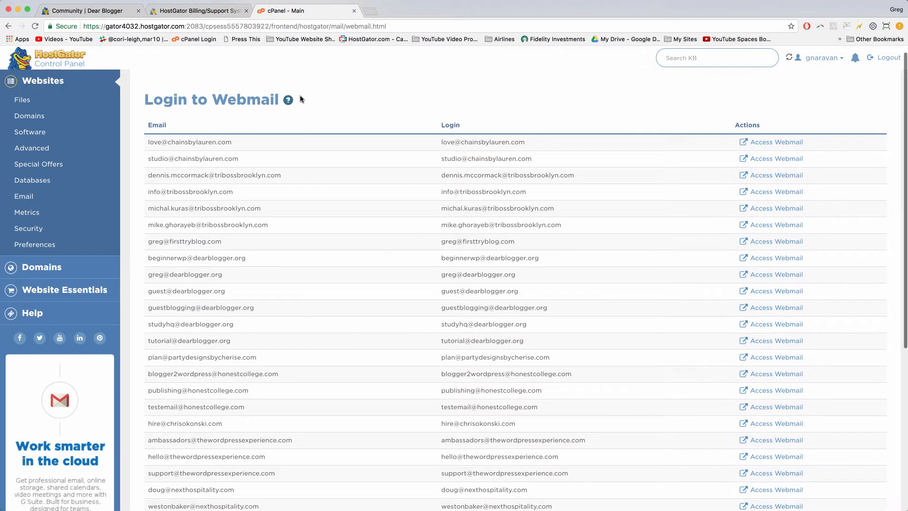
scroll(down, 3)
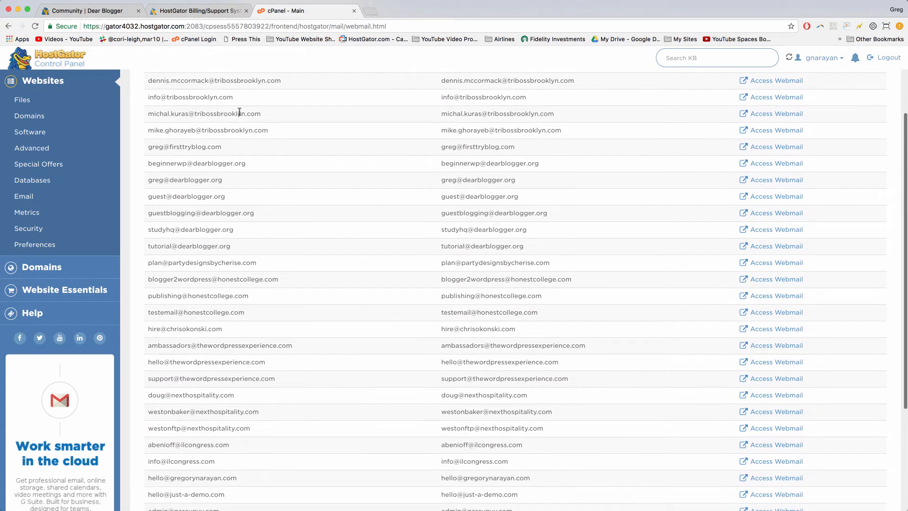
scroll(down, 3)
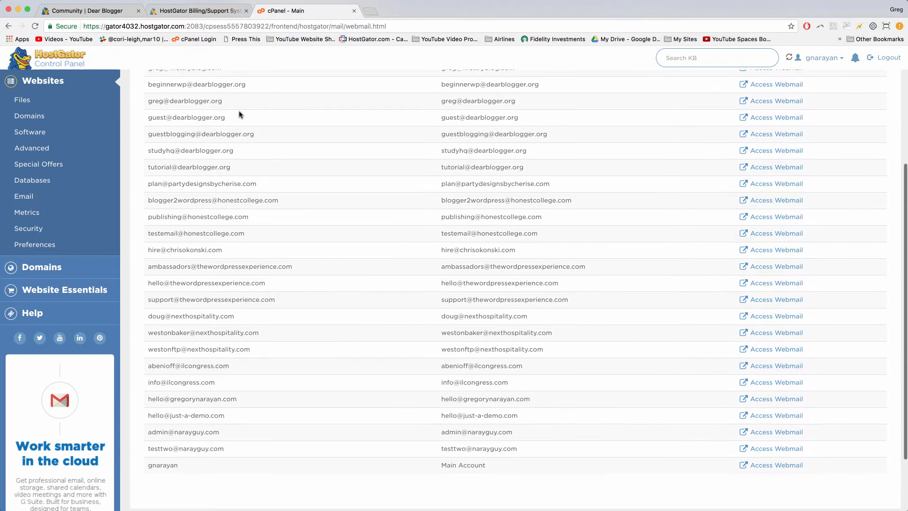
scroll(down, 3)
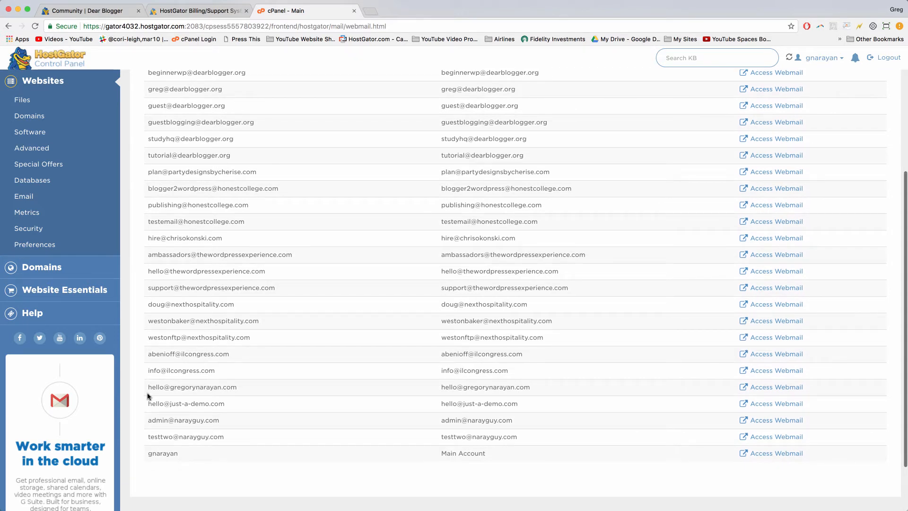
double_click(186, 387)
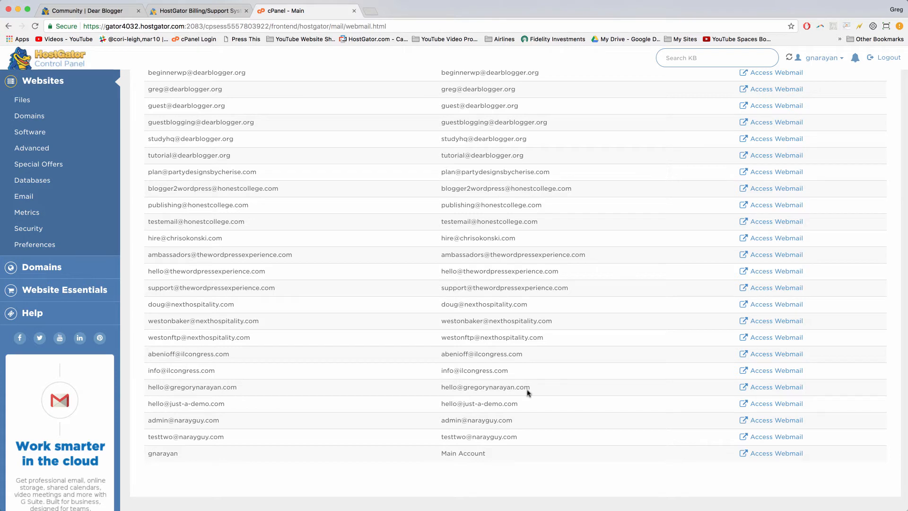
mouse_move(612, 391)
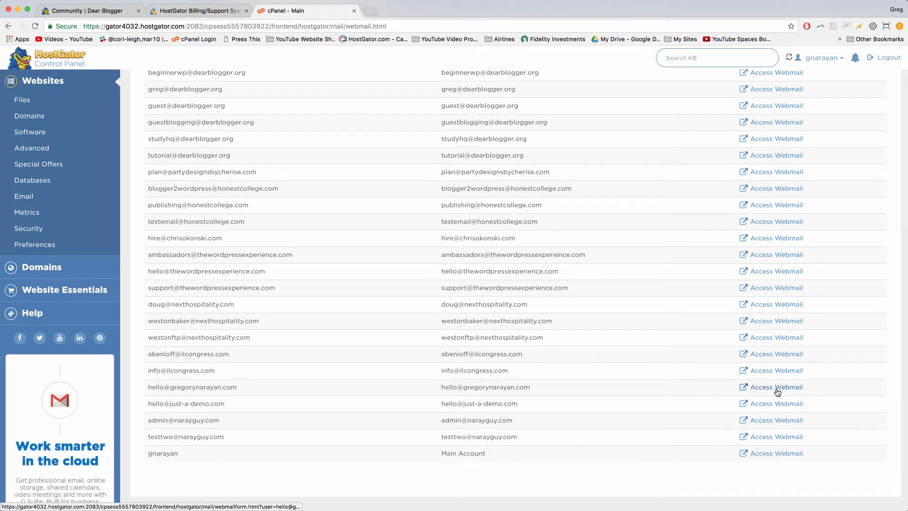
click(775, 387)
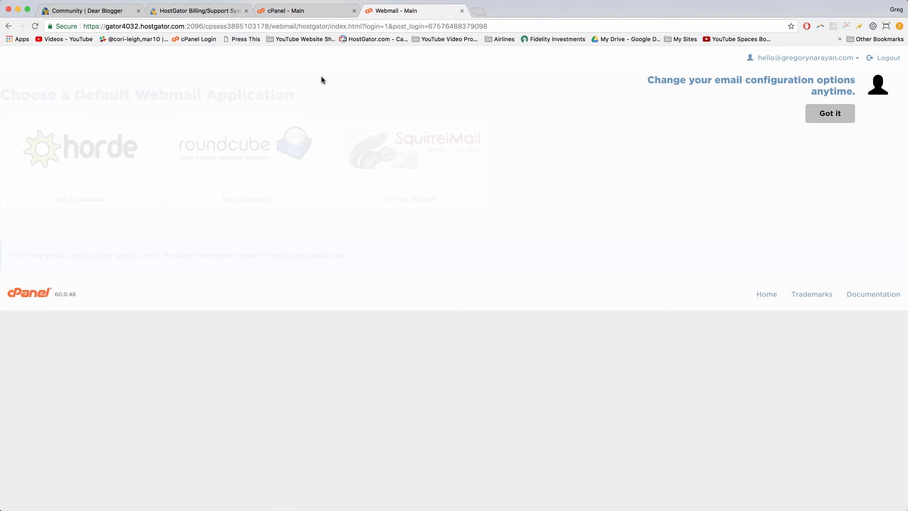
mouse_move(503, 247)
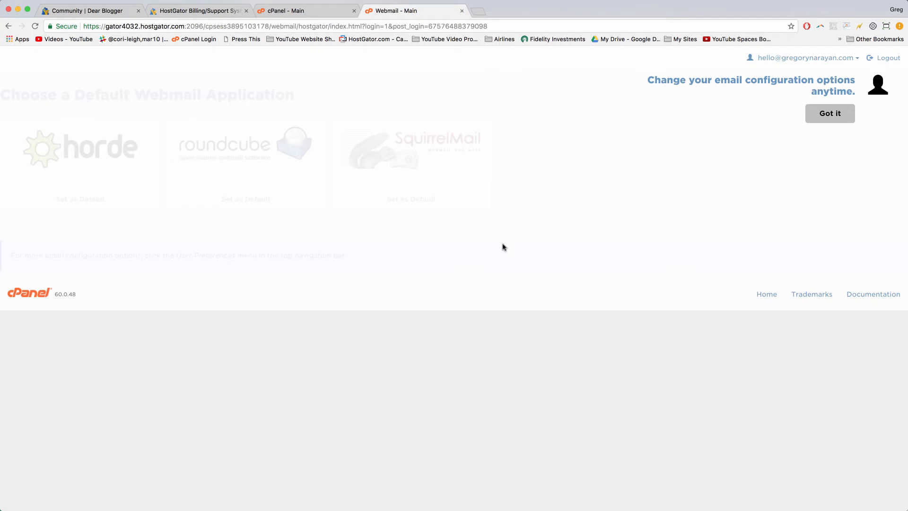
click(829, 113)
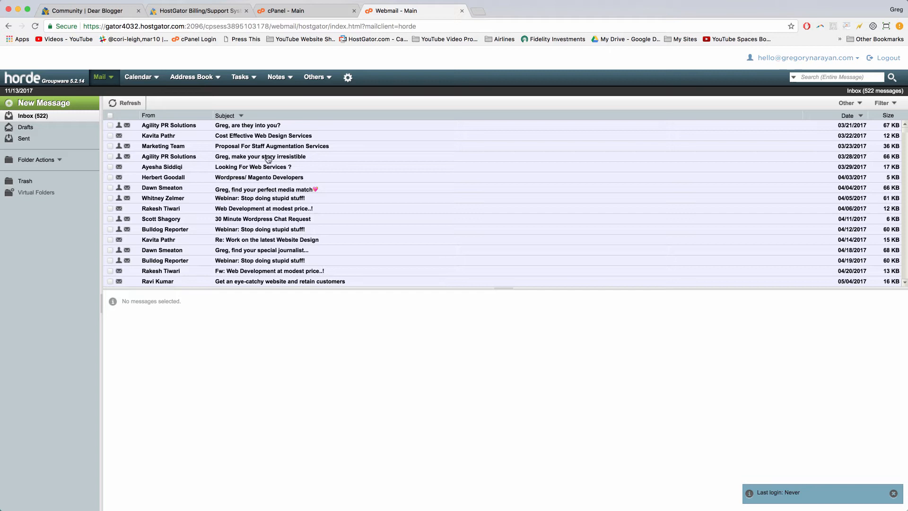
mouse_move(227, 209)
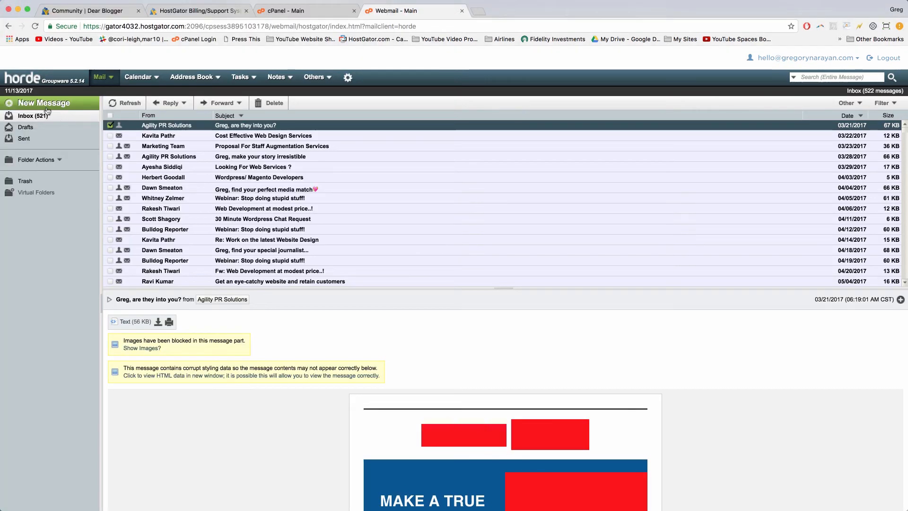
click(44, 103)
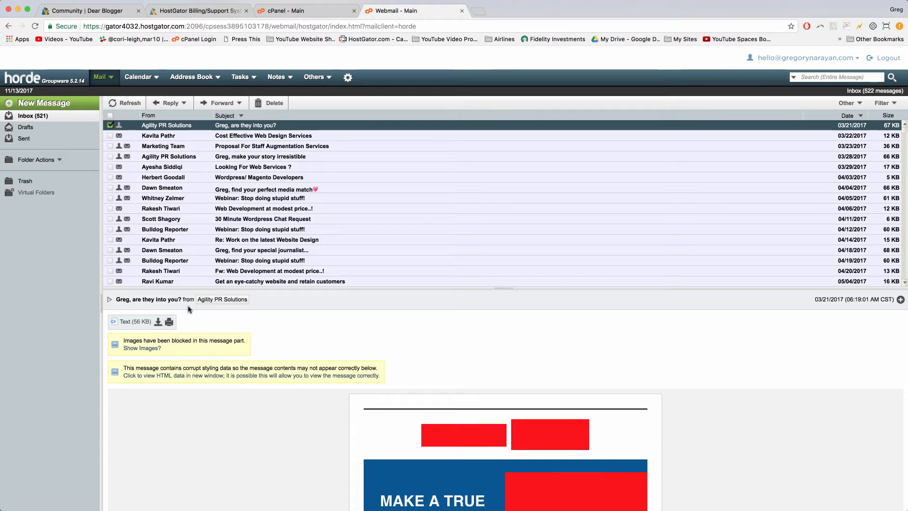
mouse_move(70, 63)
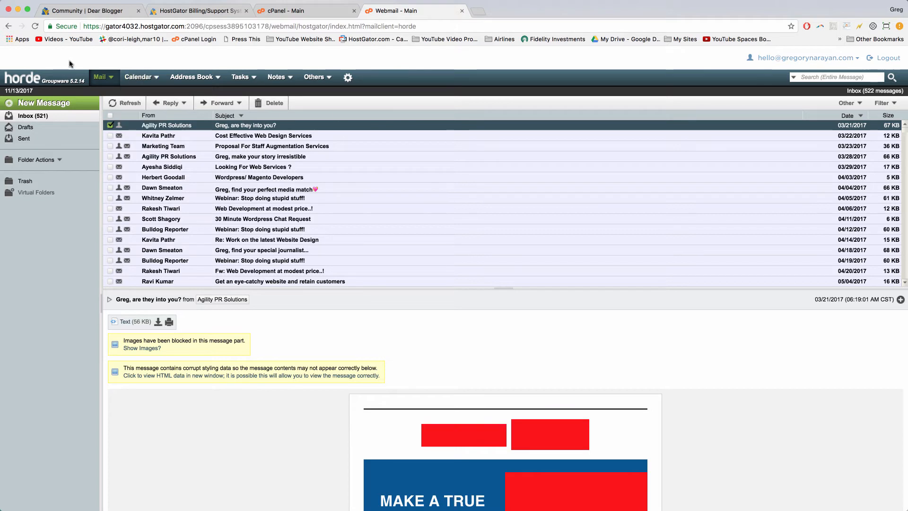
mouse_move(462, 11)
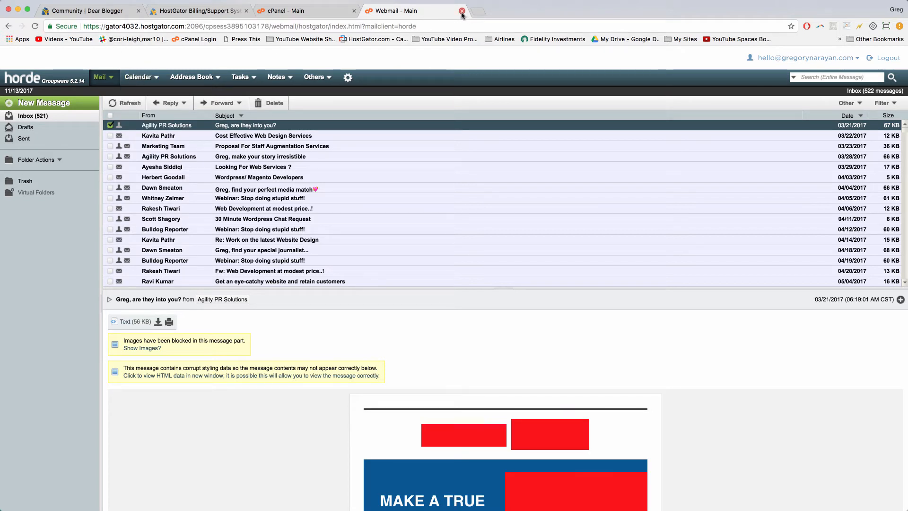
mouse_move(462, 10)
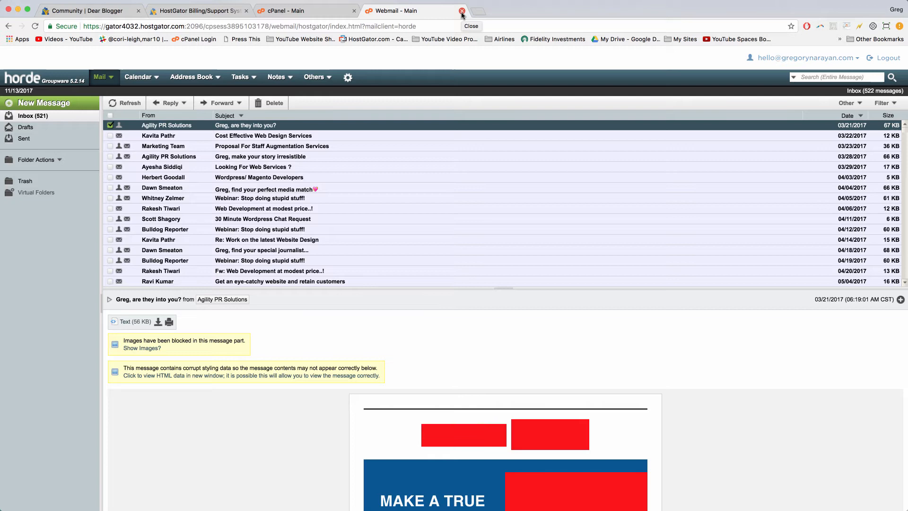
- Close the webmail and HostGator portal tabs and go to gmail.com
click(462, 11)
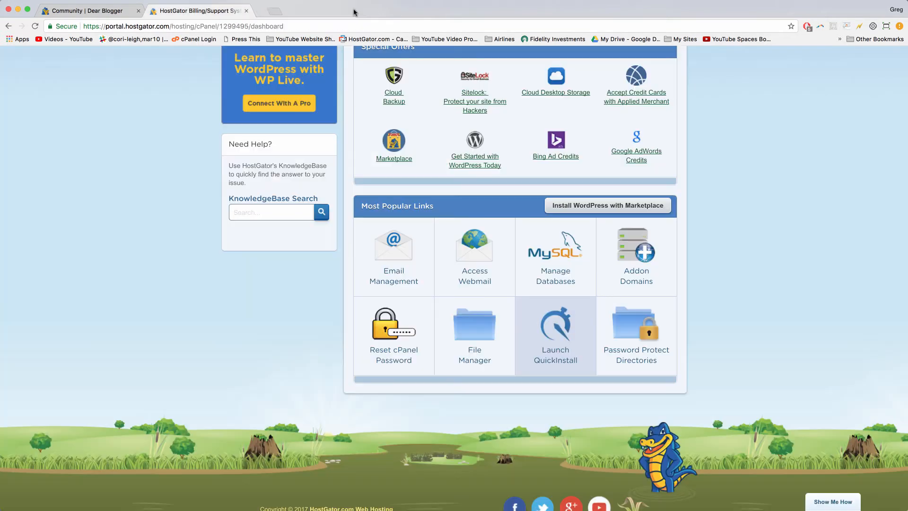
click(87, 11)
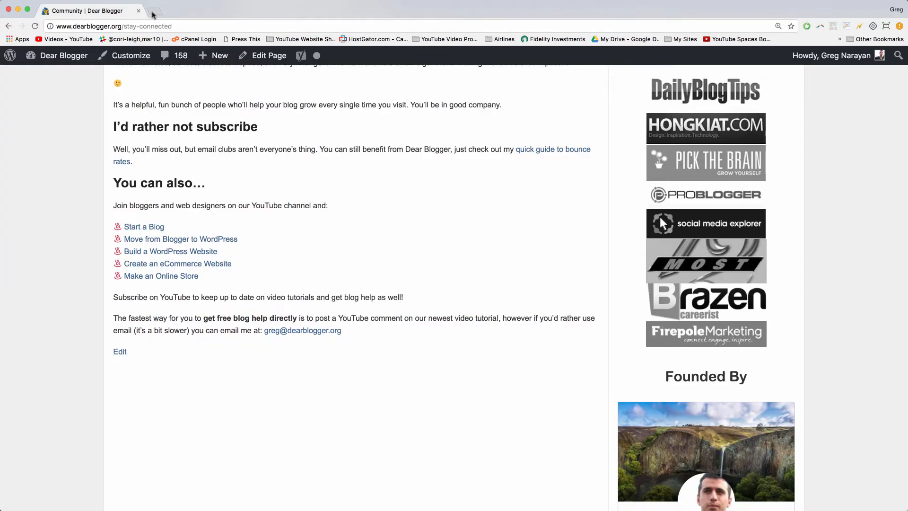
text(gmail.com)
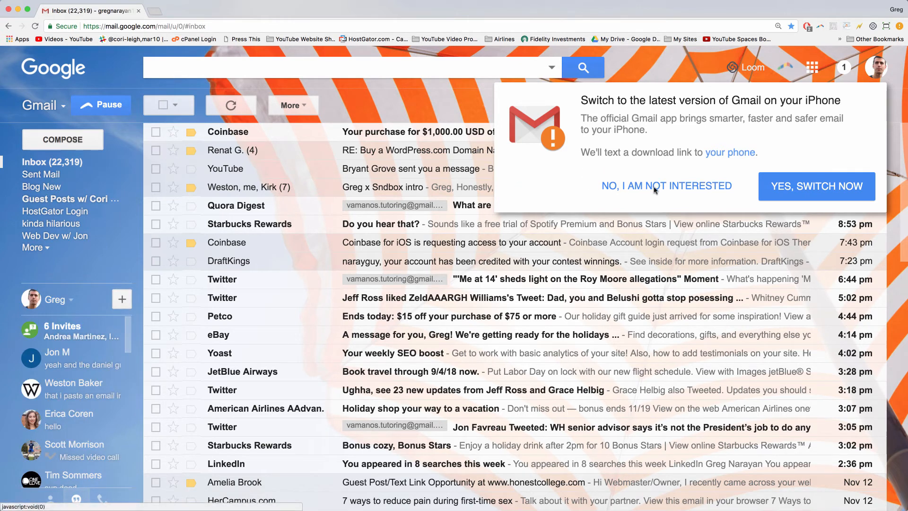
- Dismiss the iPhone app prompt and show Accounts and Import's Check mail from other accounts section
click(666, 186)
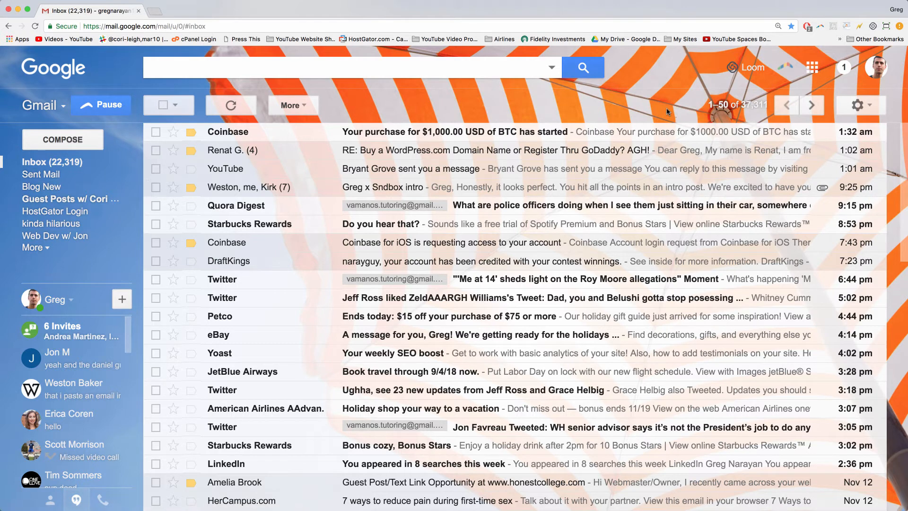
mouse_move(553, 119)
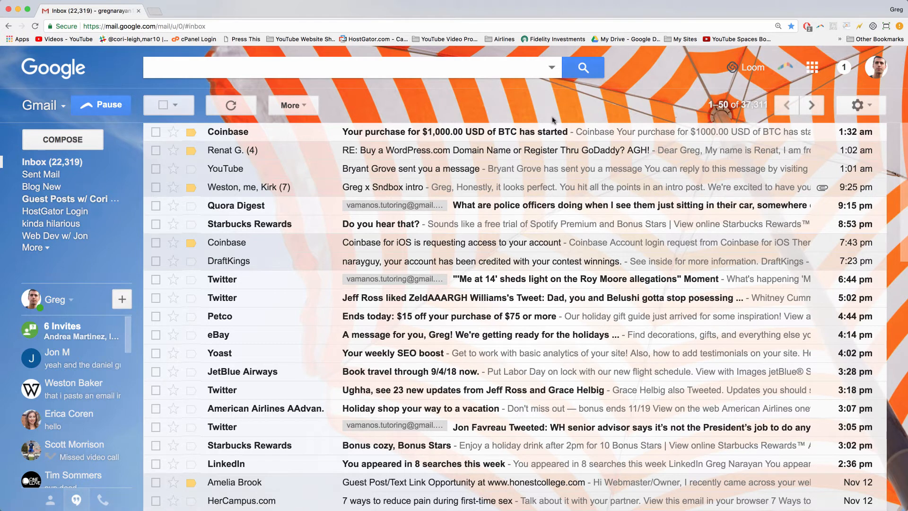
mouse_move(643, 93)
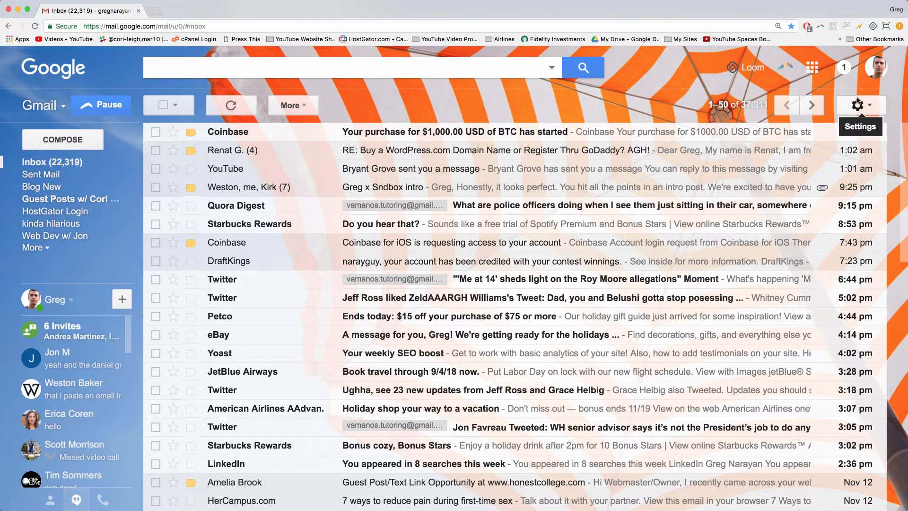
click(857, 105)
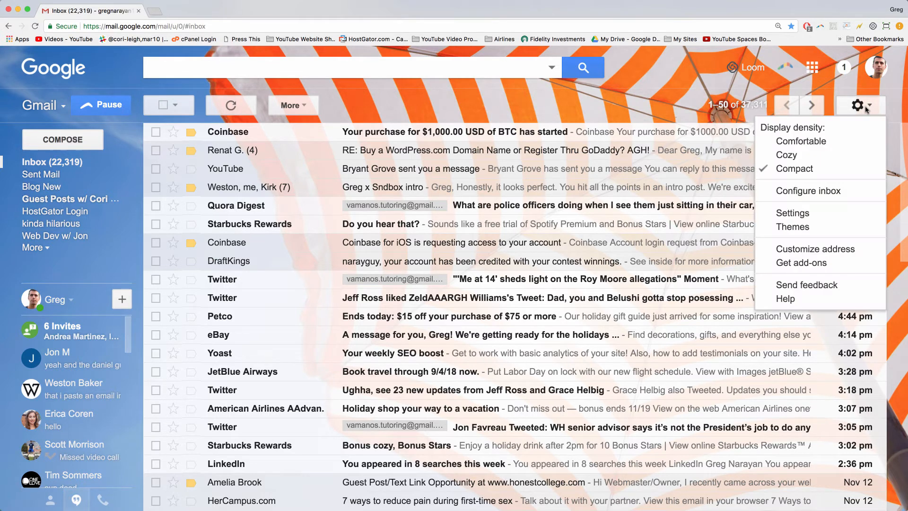
mouse_move(807, 191)
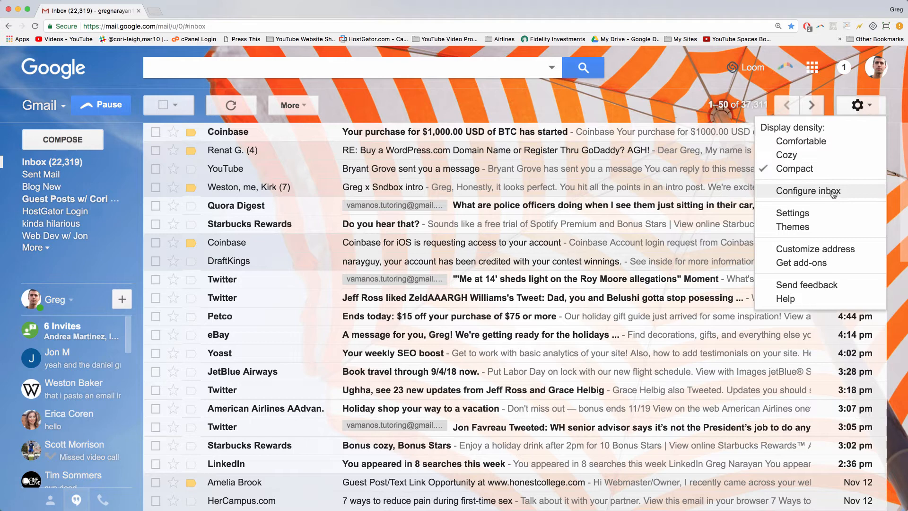
mouse_move(792, 214)
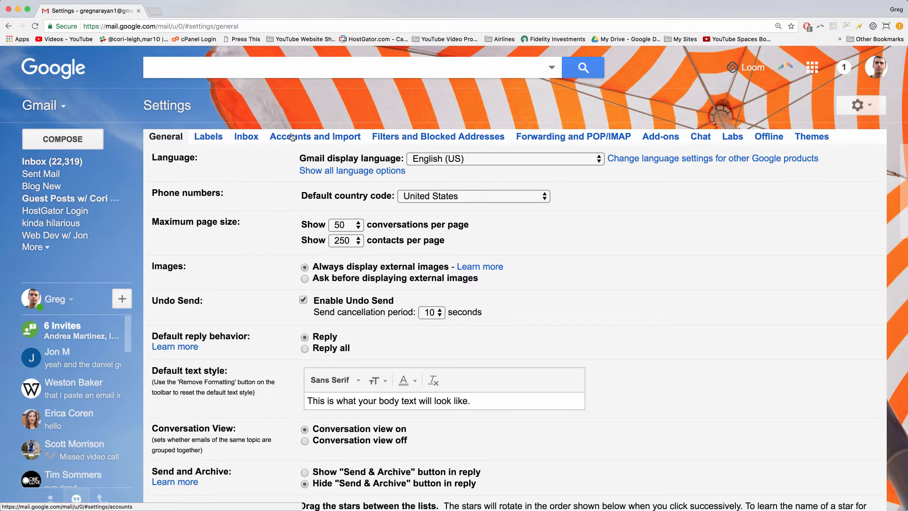
click(315, 136)
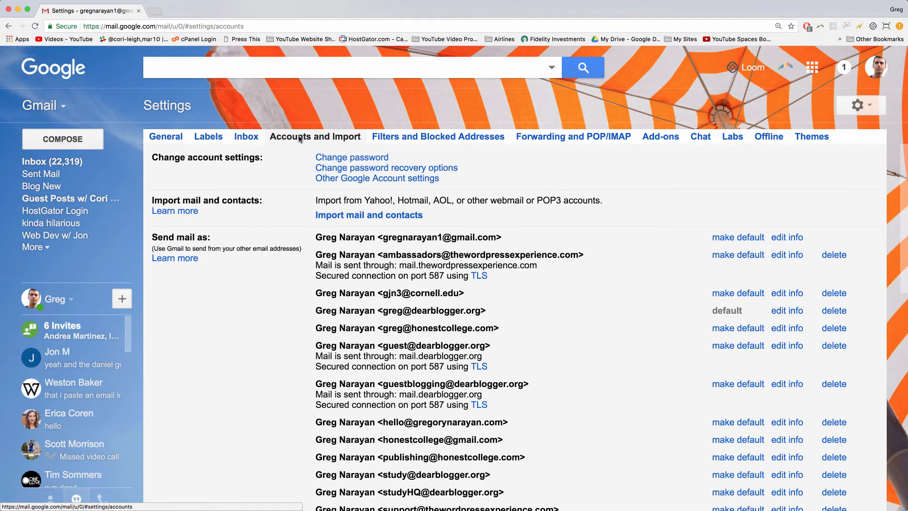
scroll(down, 3)
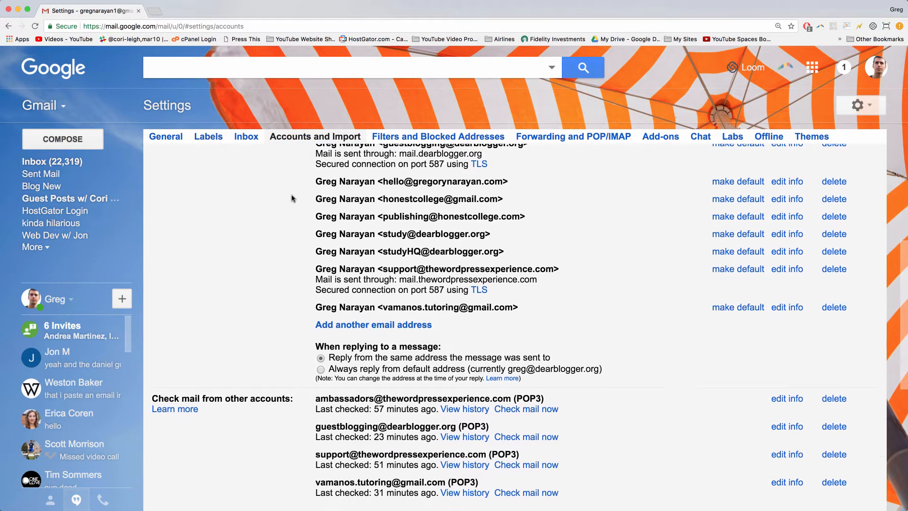
scroll(down, 3)
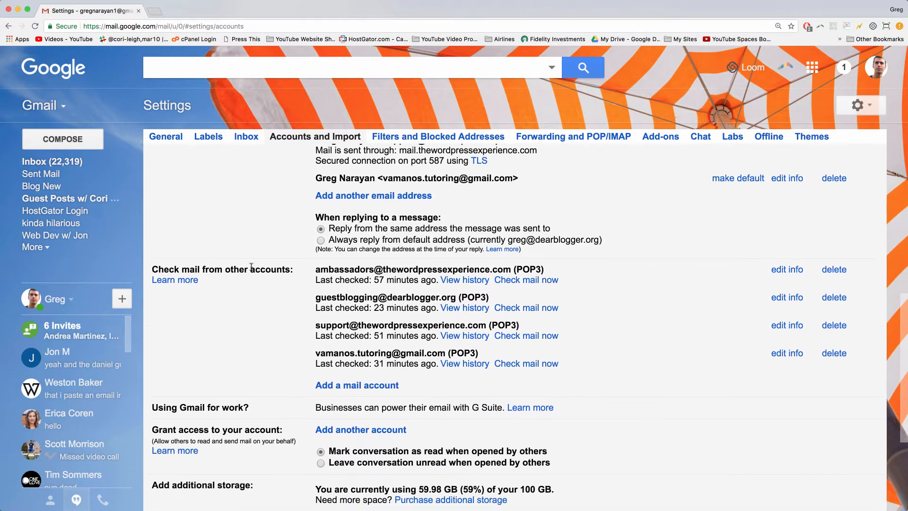
scroll(down, 3)
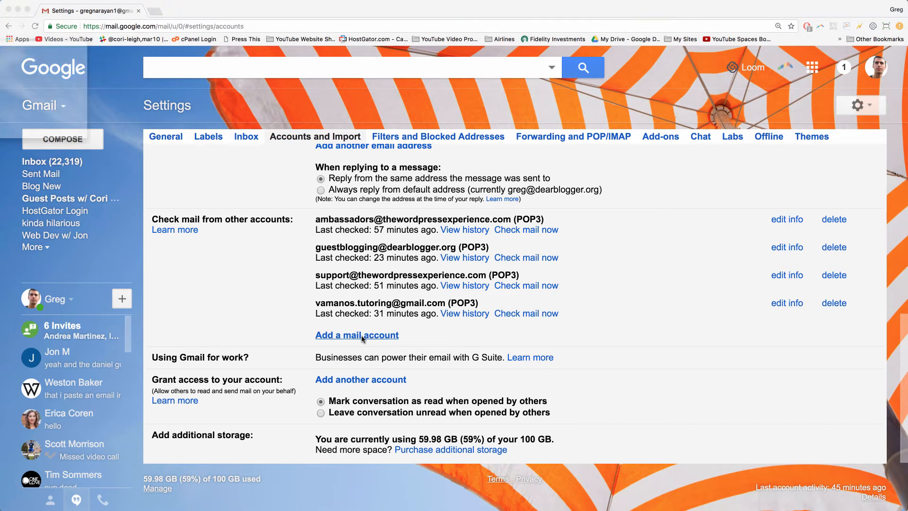
click(357, 335)
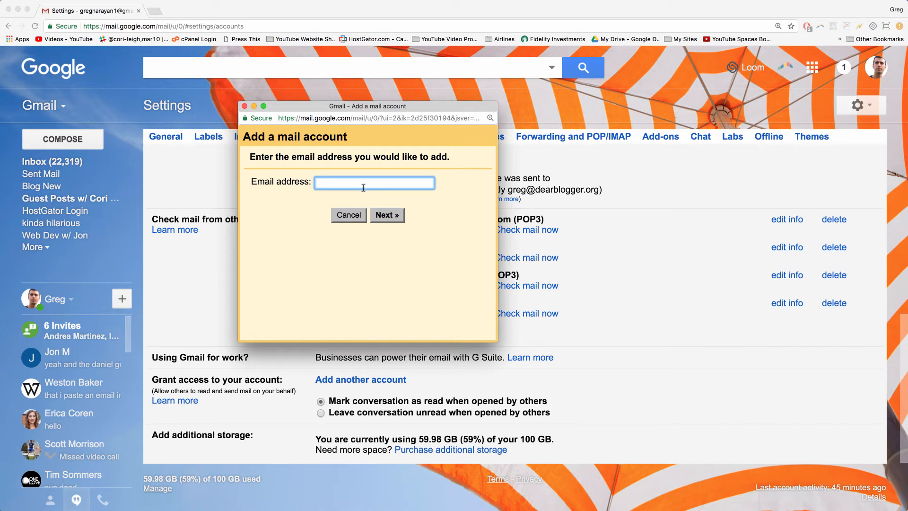
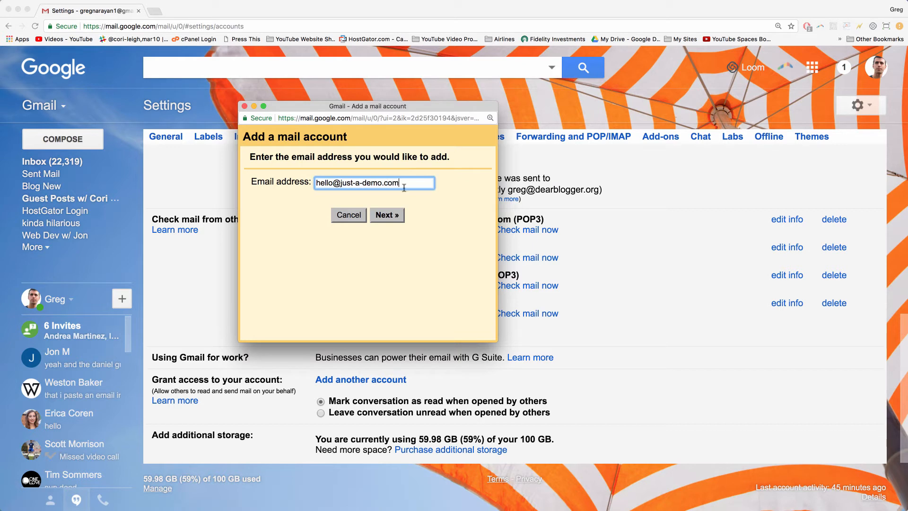
click(387, 215)
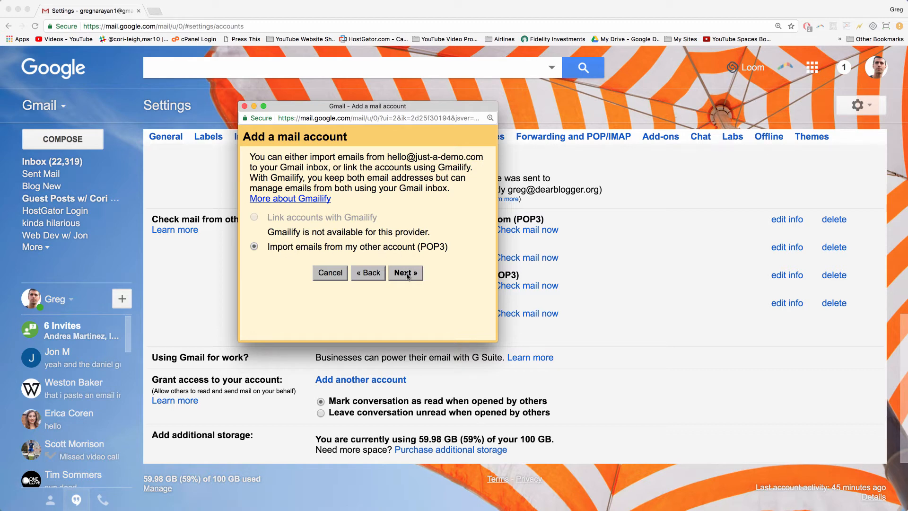
click(405, 273)
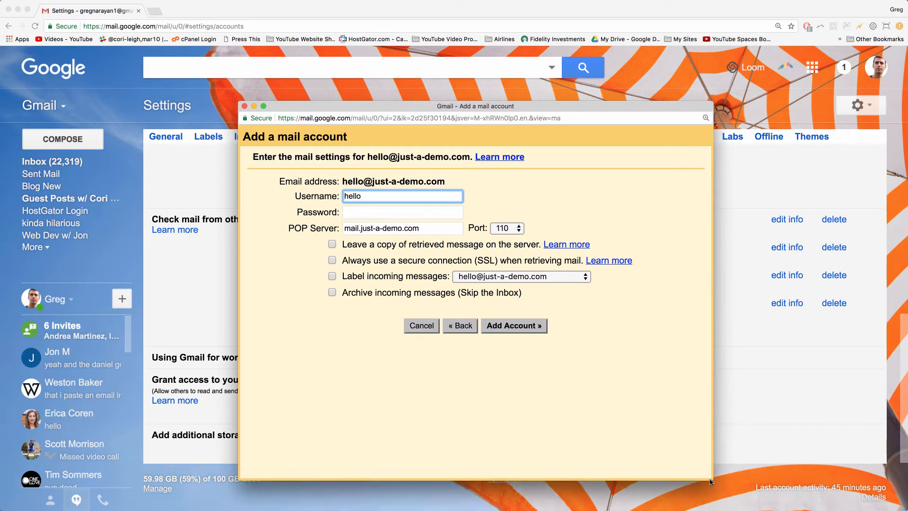
mouse_move(451, 113)
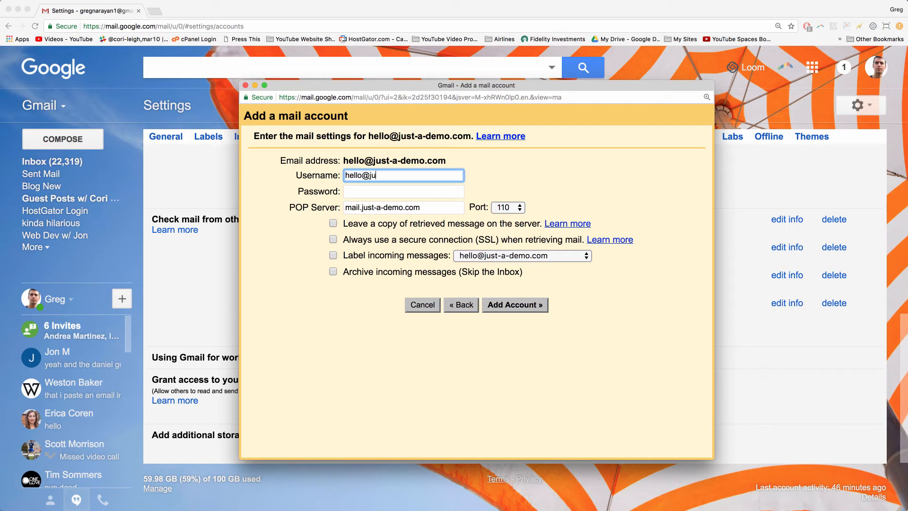
- Enter username, password and POP server, keep server copies, and add the account
text(st-a)
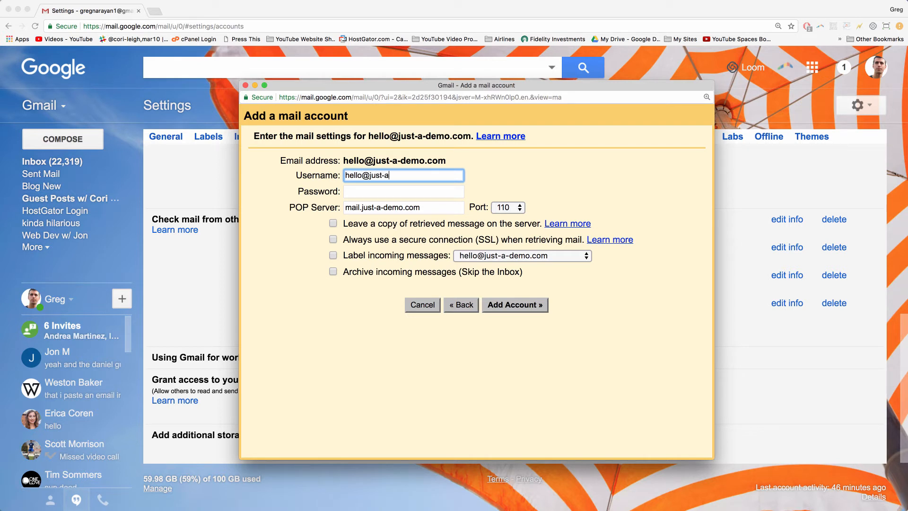
text(-dm)
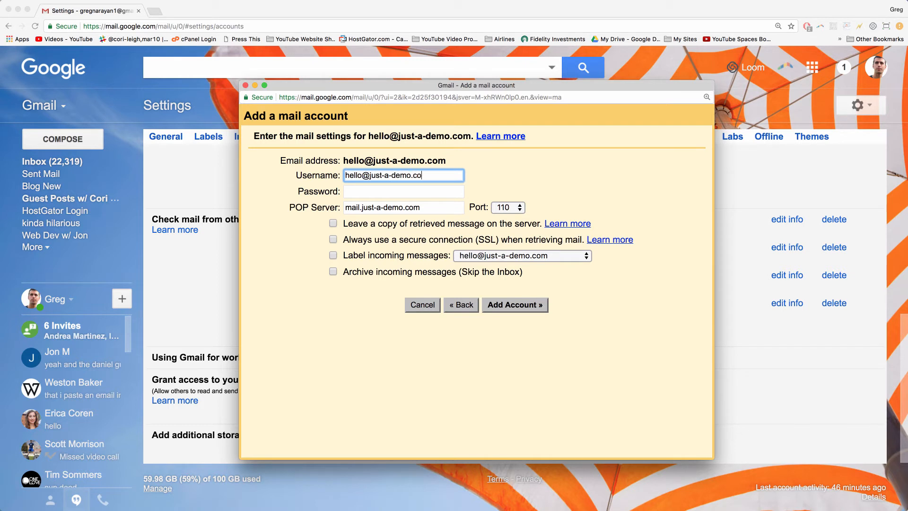
text(••)
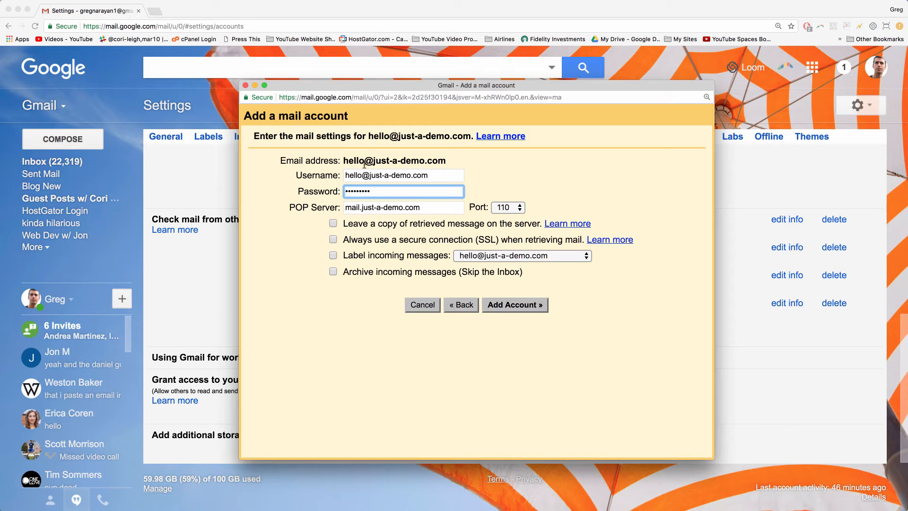
click(403, 207)
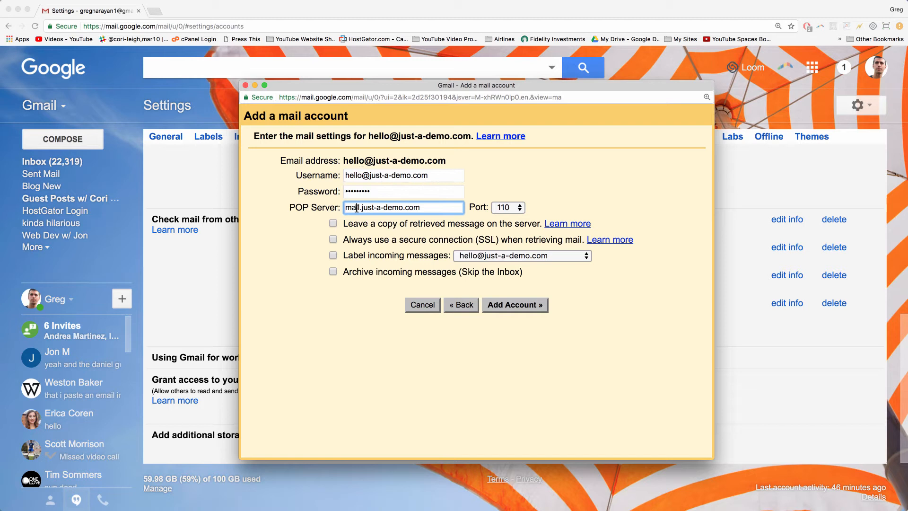
mouse_move(355, 294)
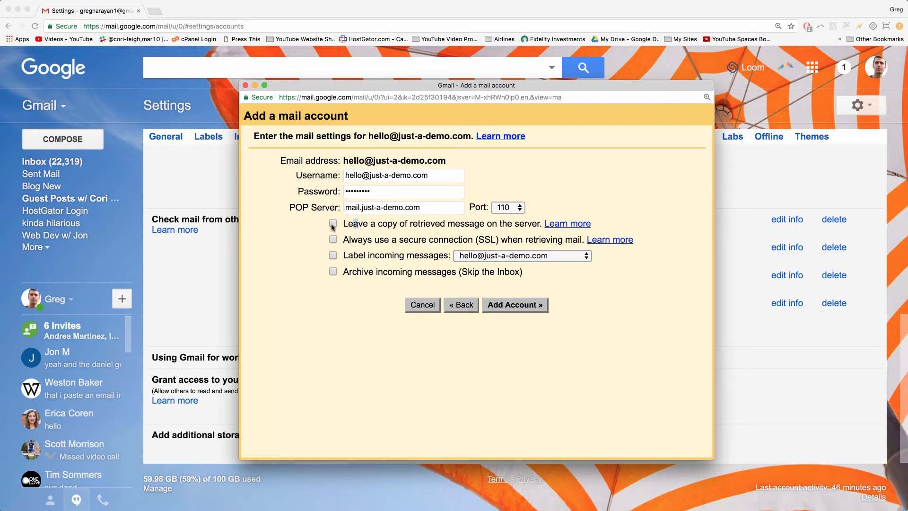
click(333, 224)
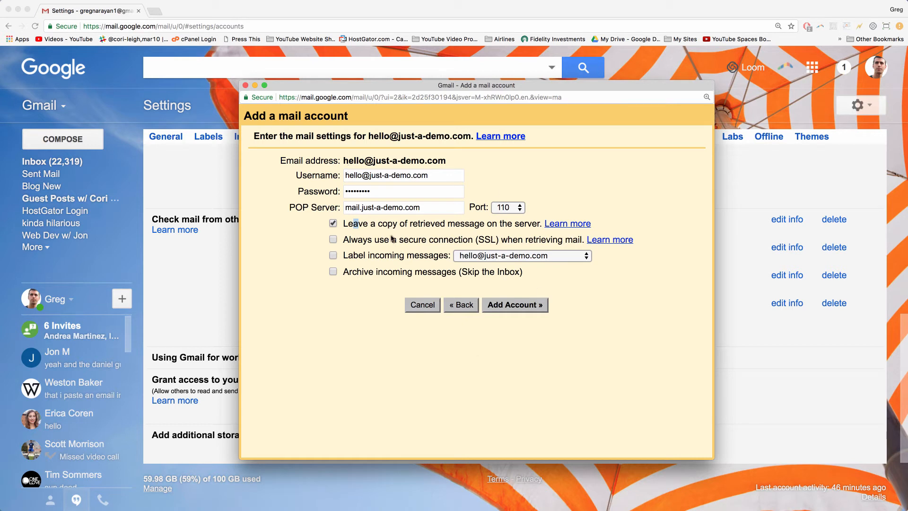
click(333, 224)
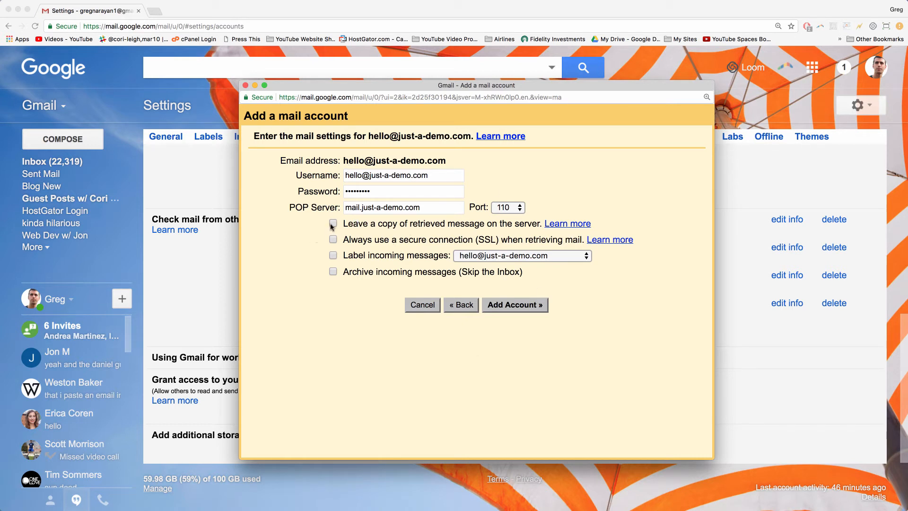
click(333, 223)
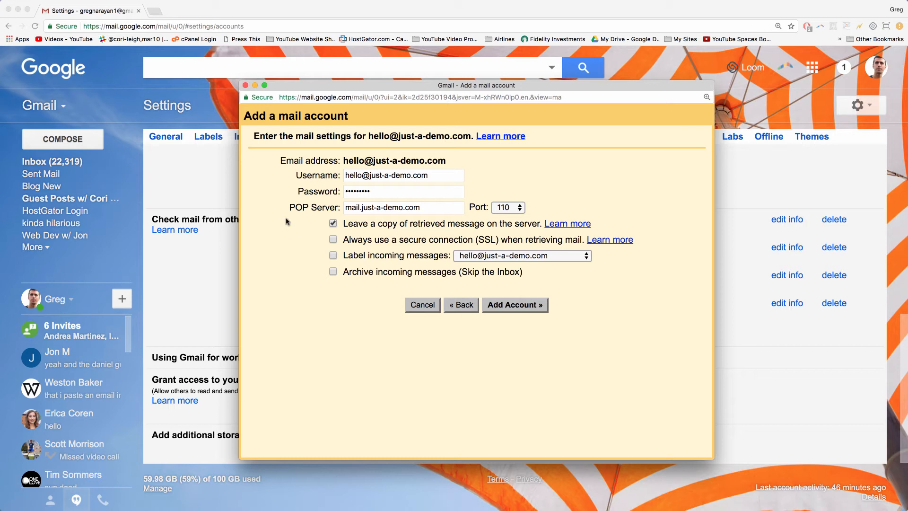
mouse_move(567, 211)
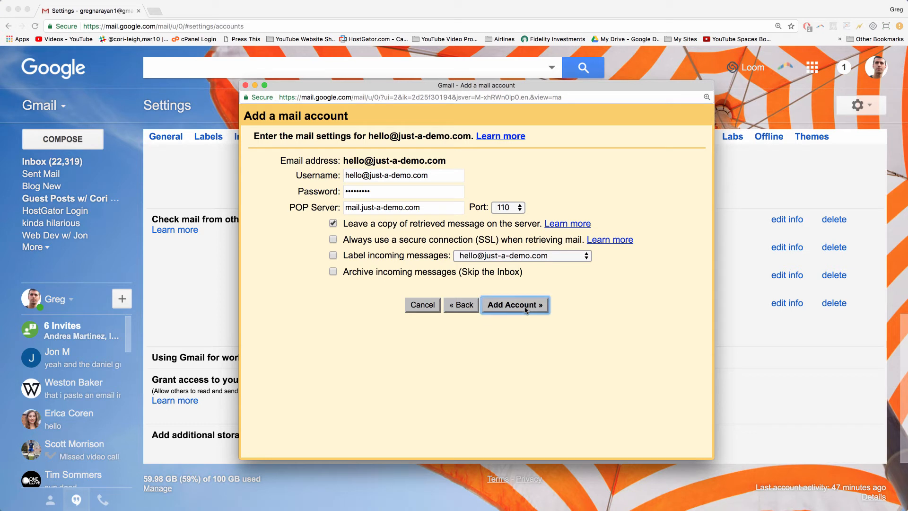
click(513, 304)
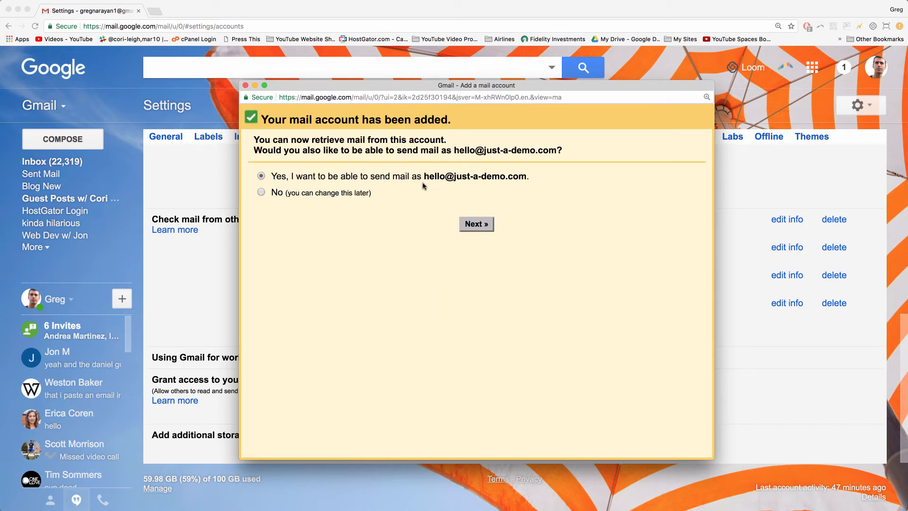
click(476, 224)
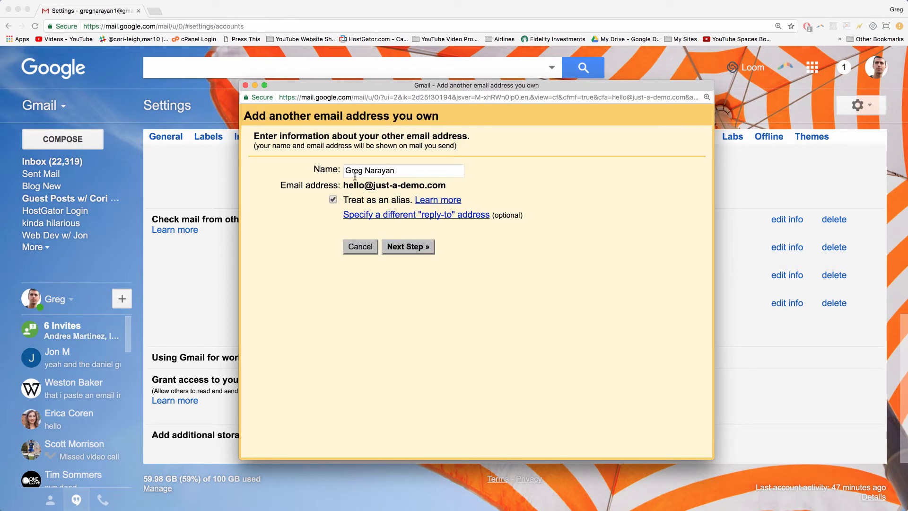
mouse_move(408, 247)
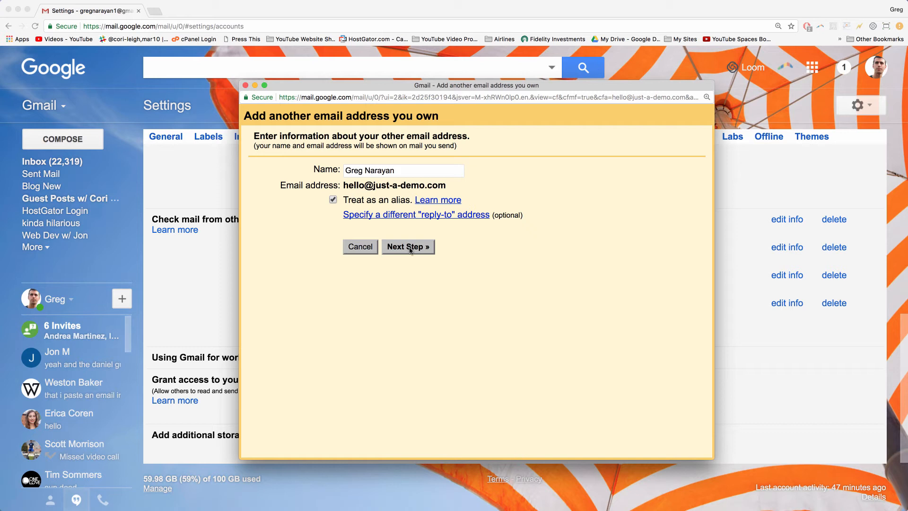
click(408, 247)
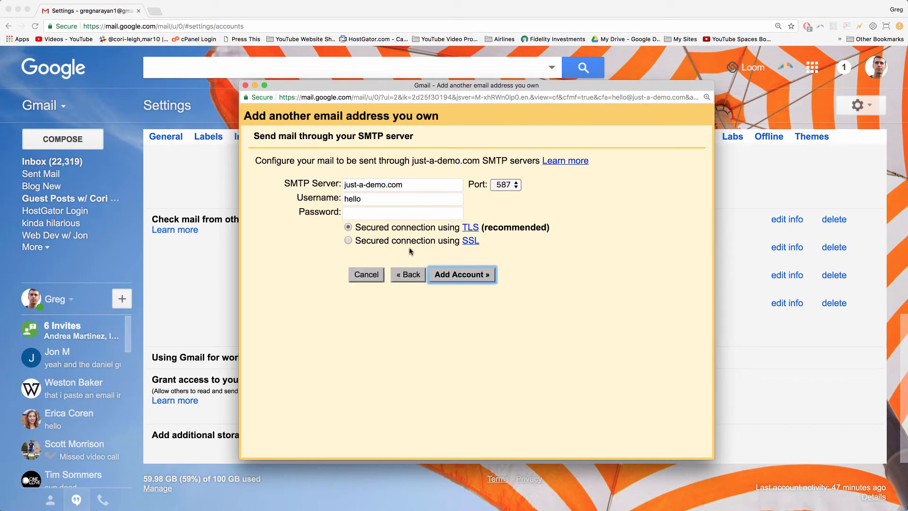
mouse_move(333, 244)
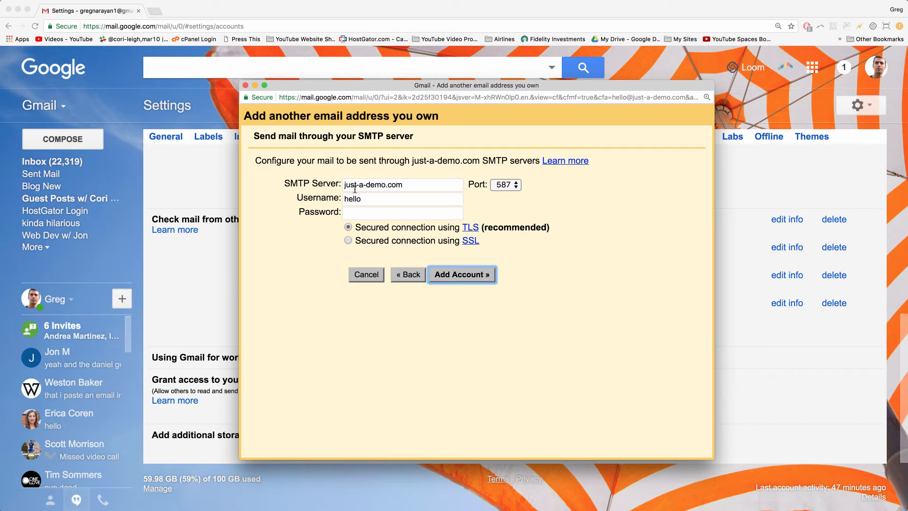
click(402, 183)
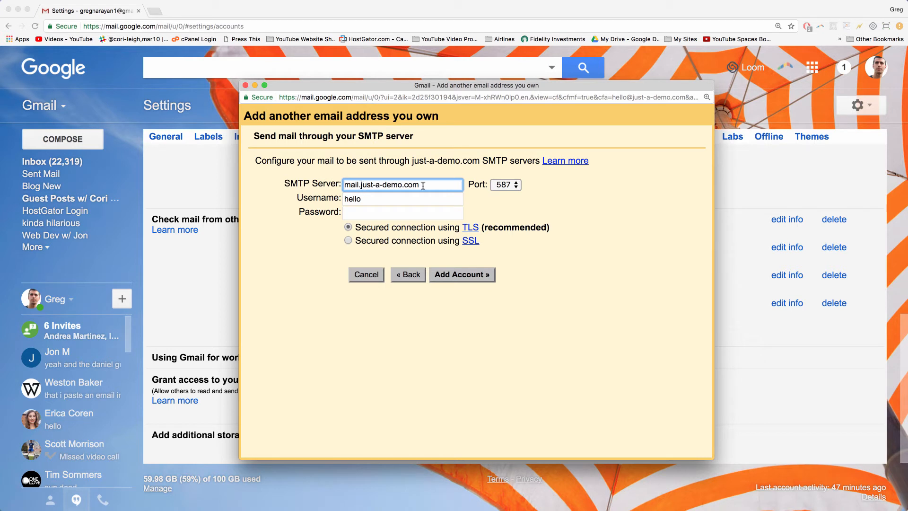
mouse_move(370, 204)
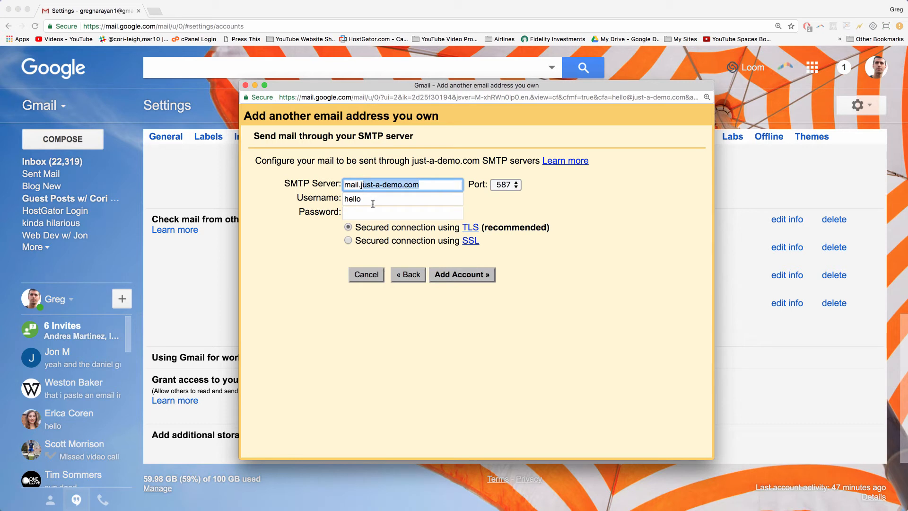
click(402, 198)
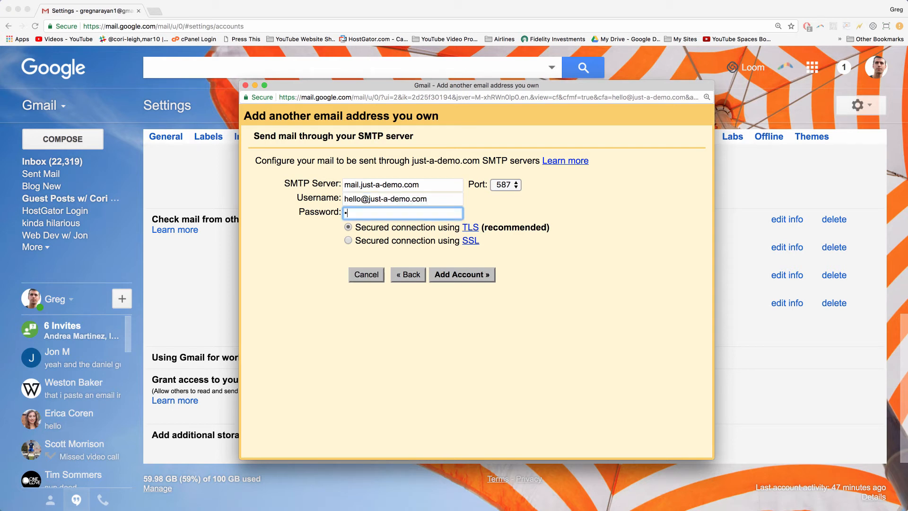
text(password)
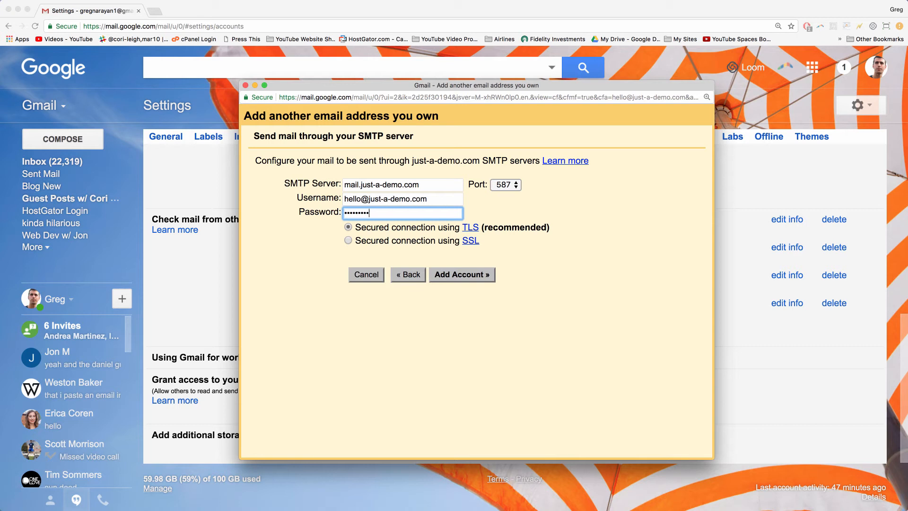
click(505, 185)
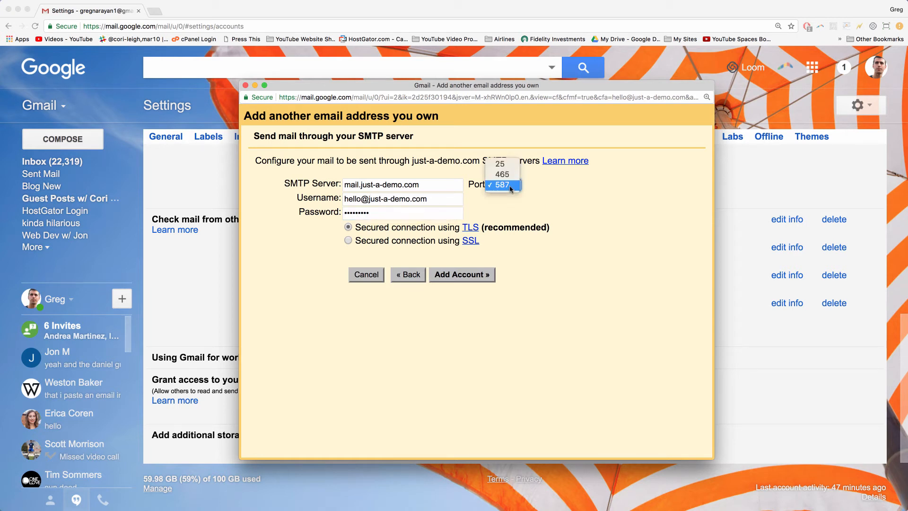
click(501, 184)
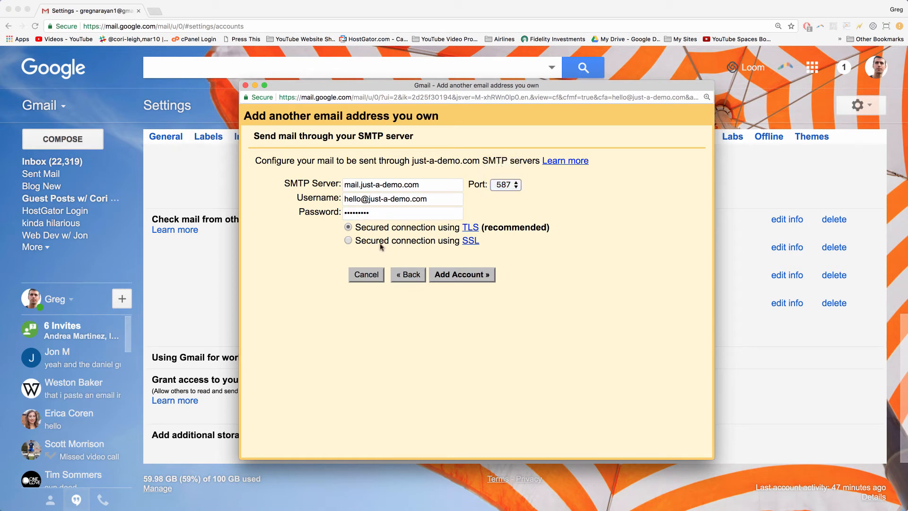
mouse_move(471, 227)
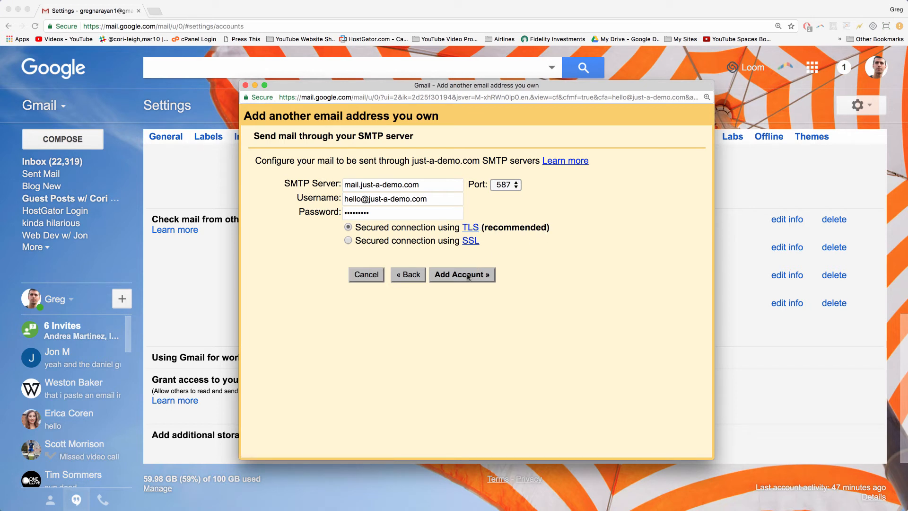
click(461, 274)
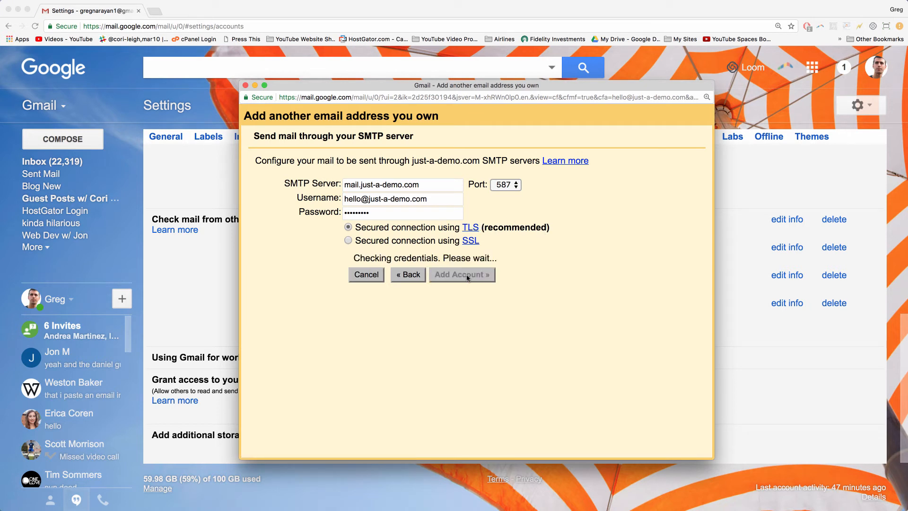
click(462, 274)
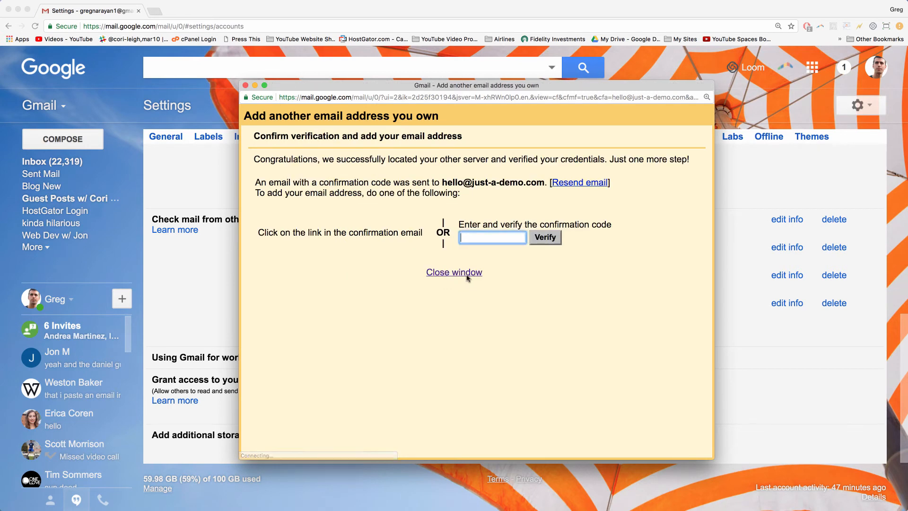
click(454, 273)
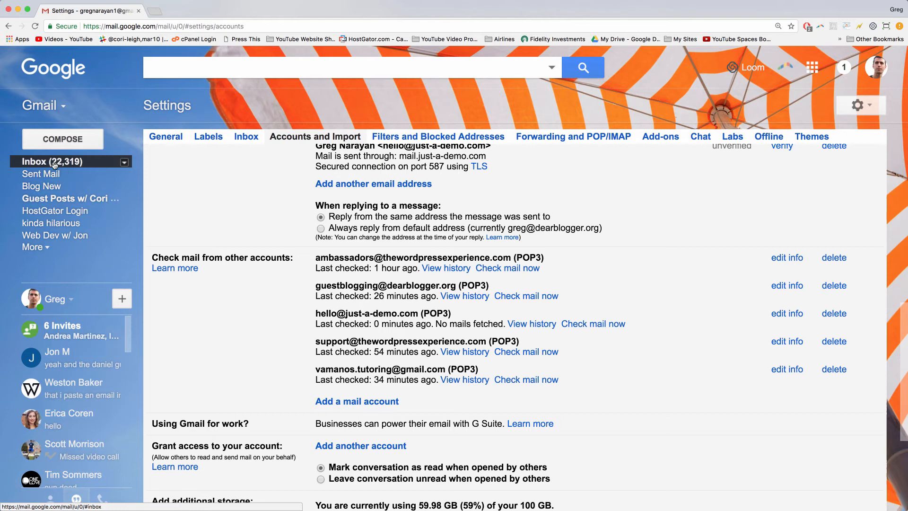
click(36, 162)
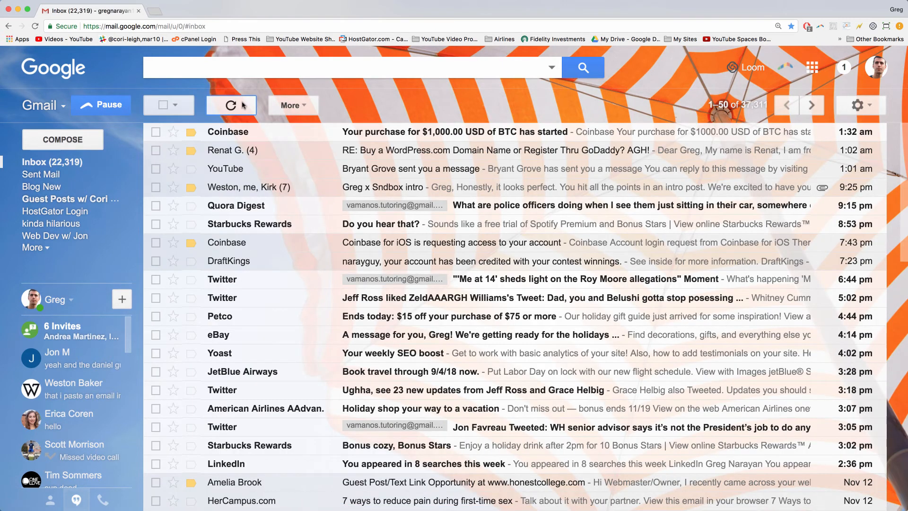
click(230, 105)
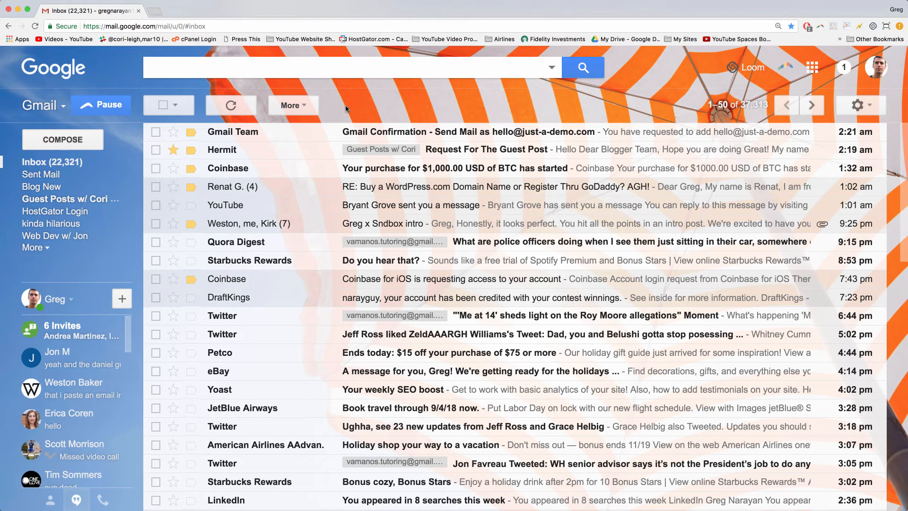
mouse_move(423, 134)
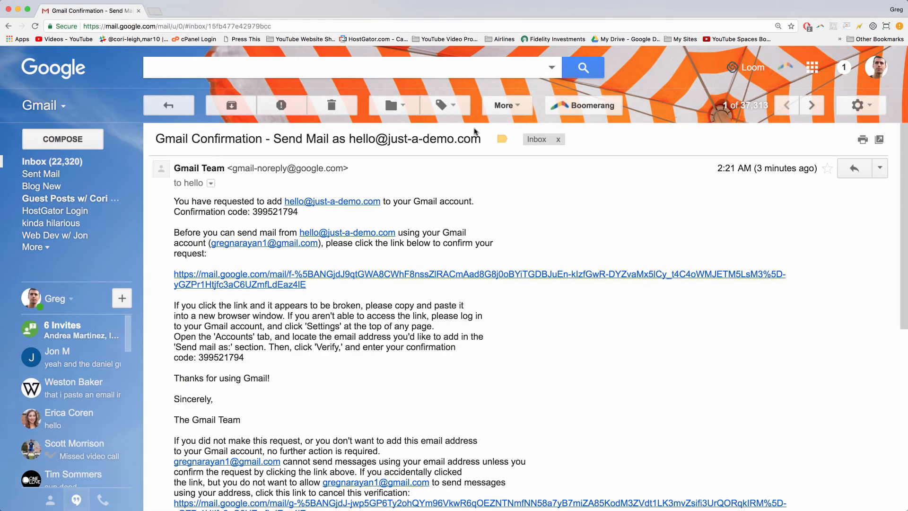
mouse_move(261, 206)
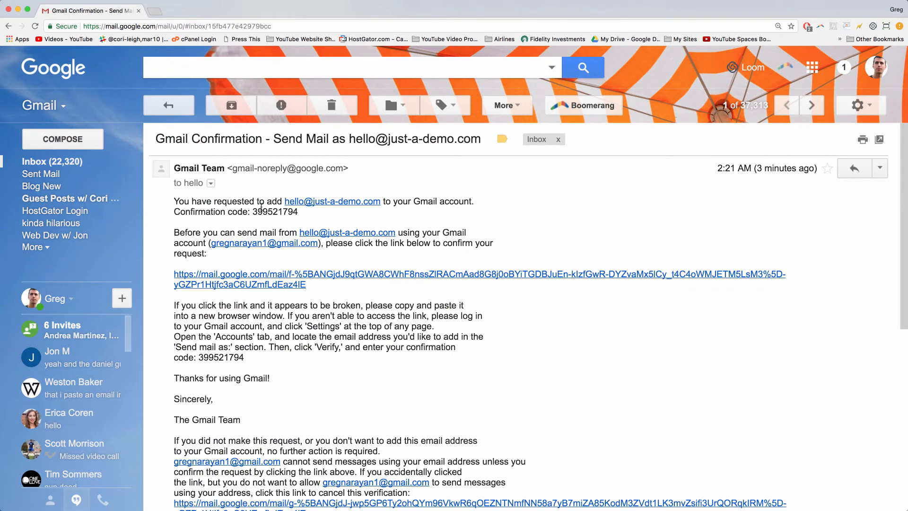
double_click(275, 211)
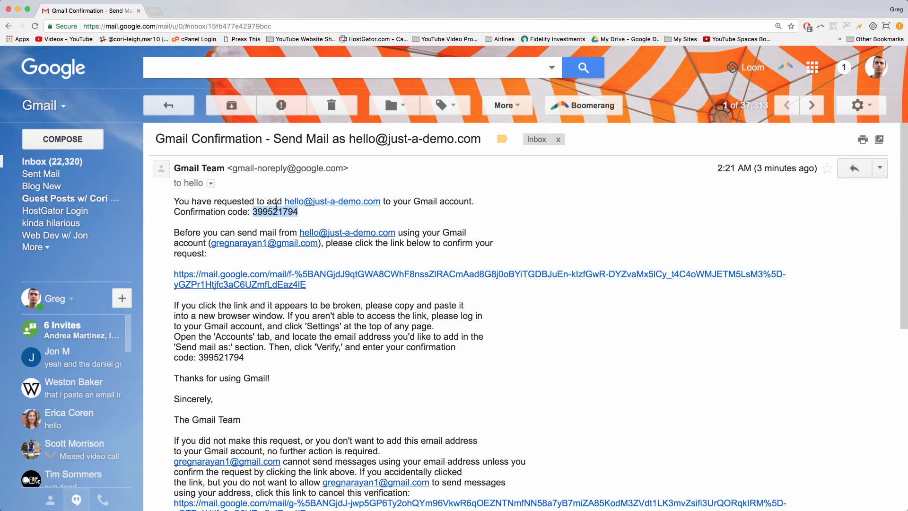
right_click(268, 212)
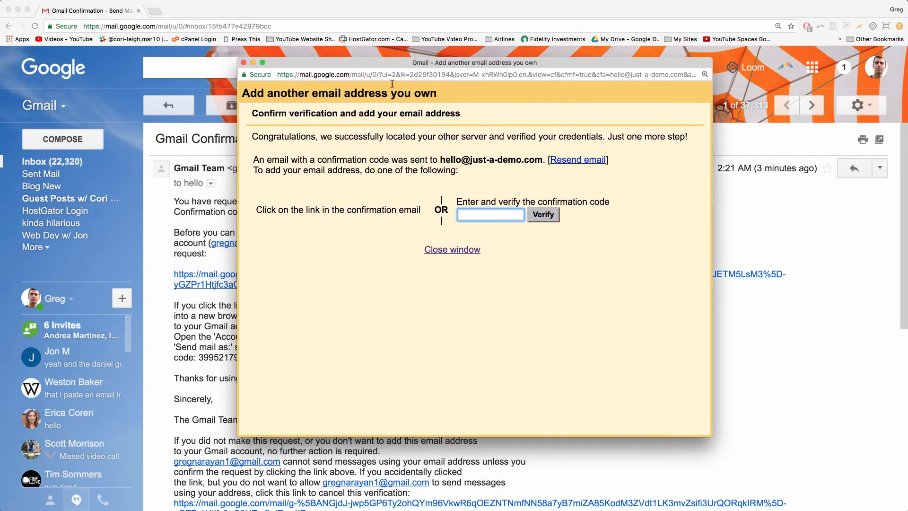
right_click(490, 215)
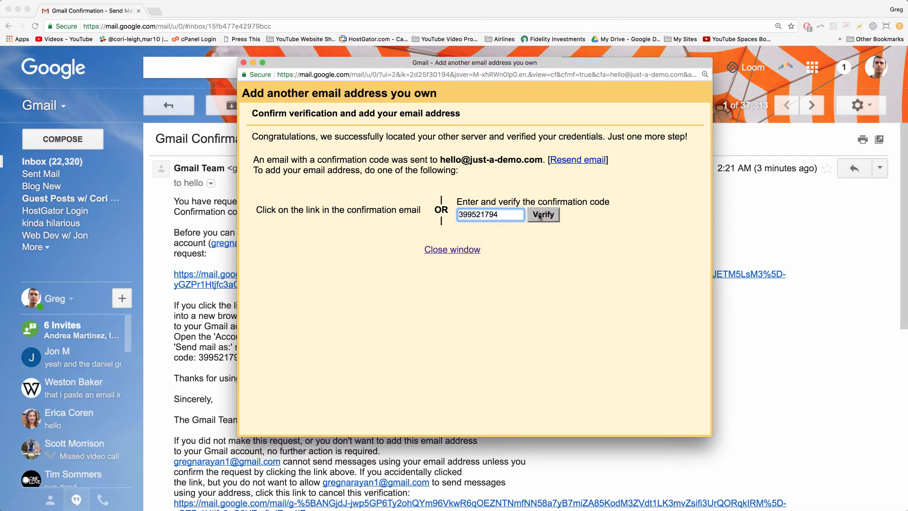
click(542, 215)
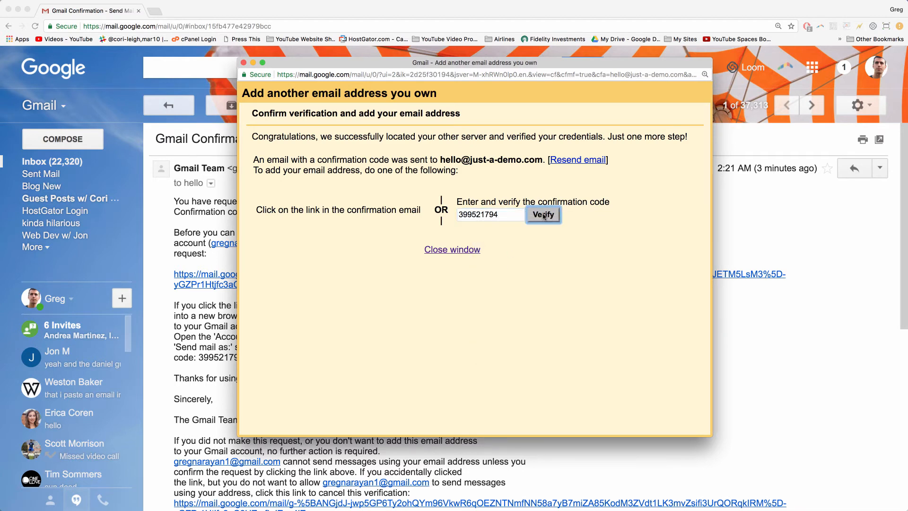
click(543, 214)
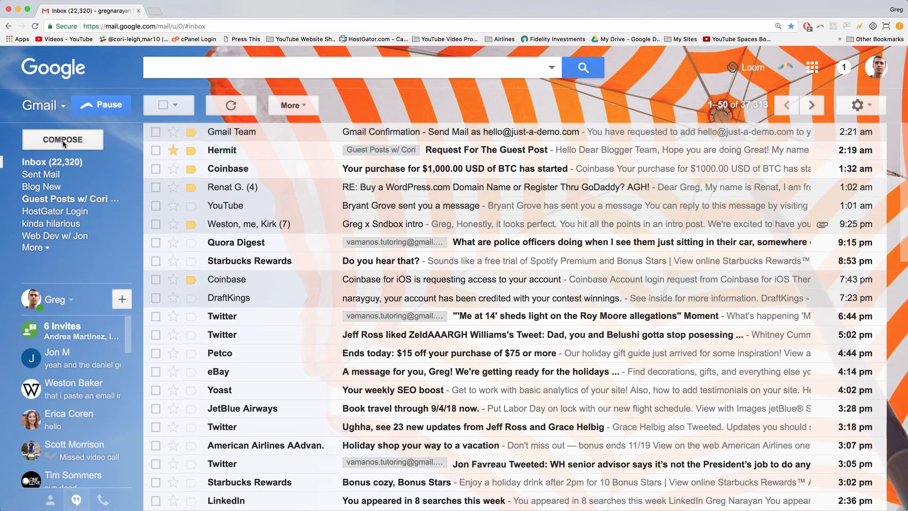
click(62, 140)
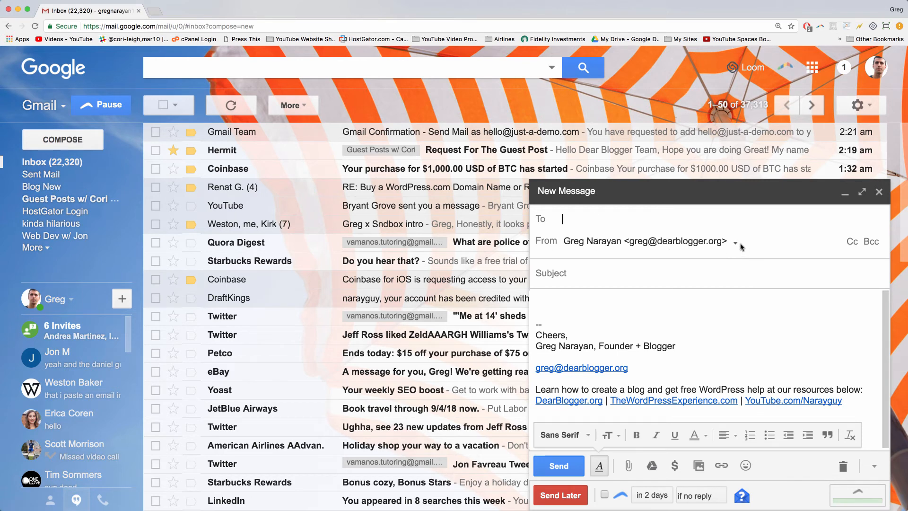
click(737, 241)
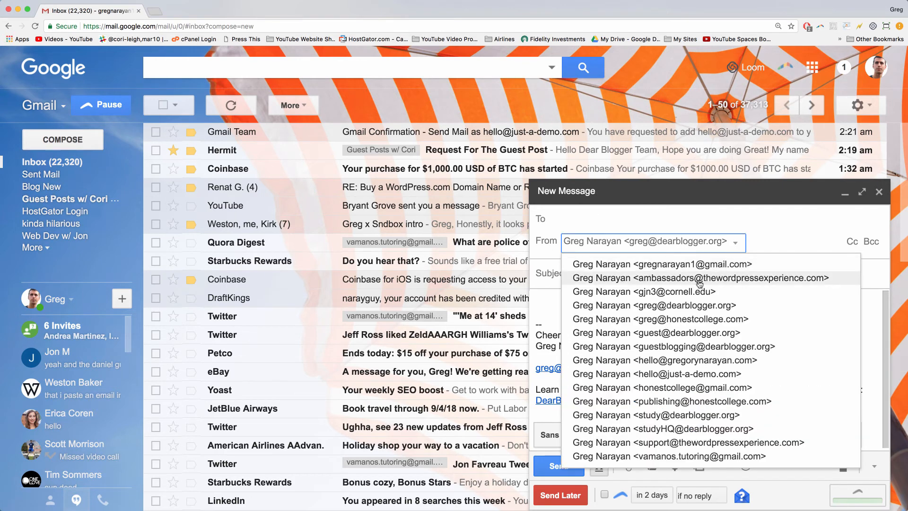
mouse_move(656, 374)
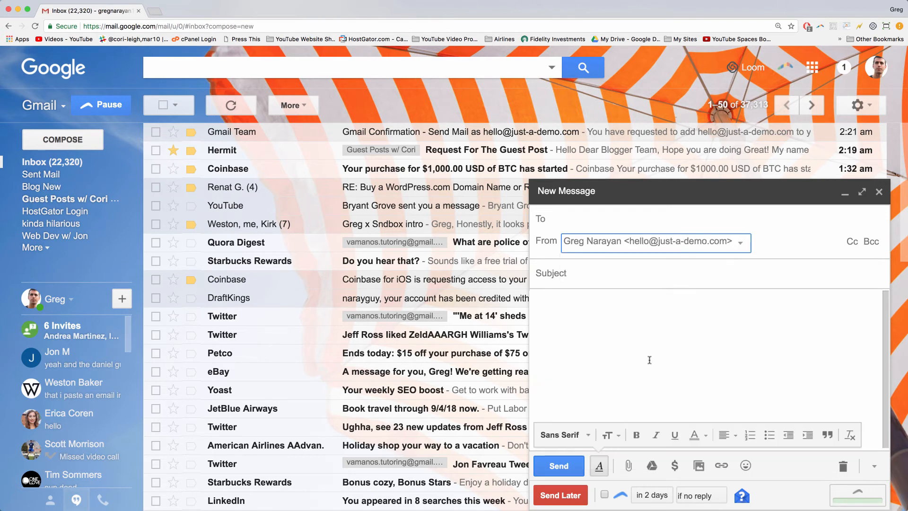
text(greg)
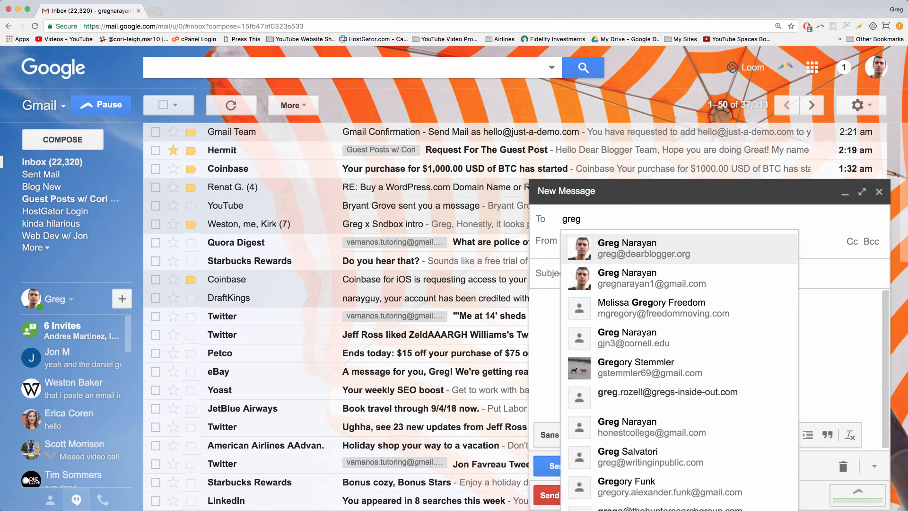
click(642, 248)
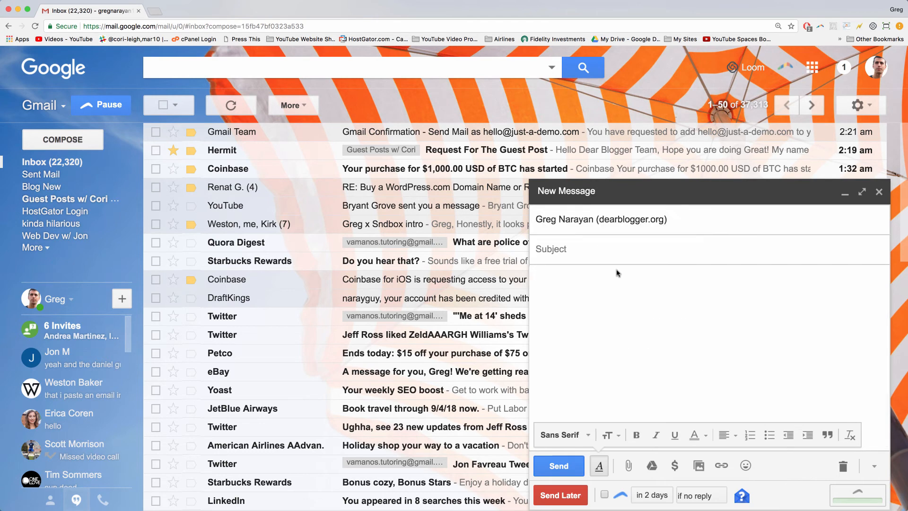
text(Hi it's)
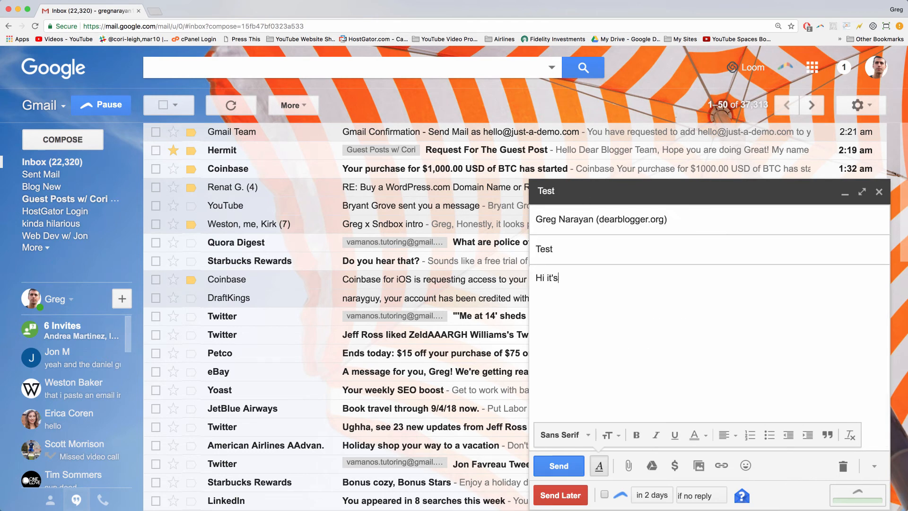
click(558, 465)
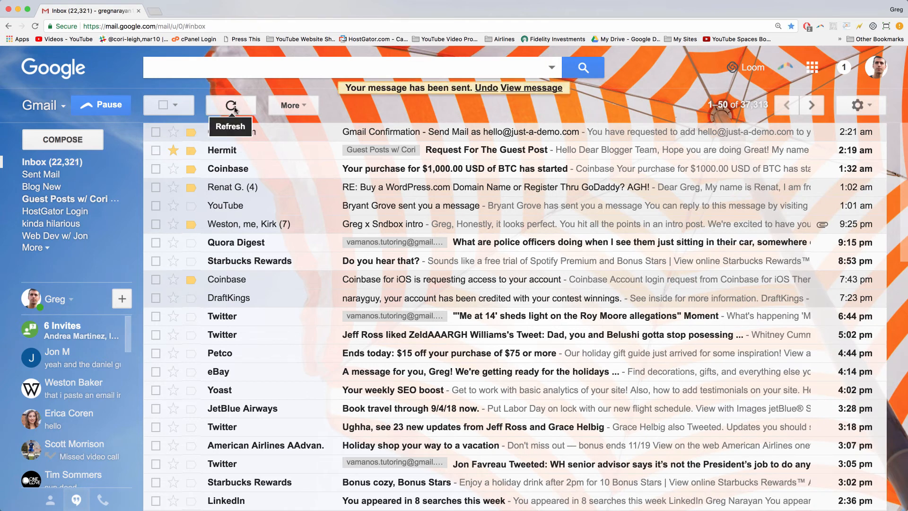
click(231, 105)
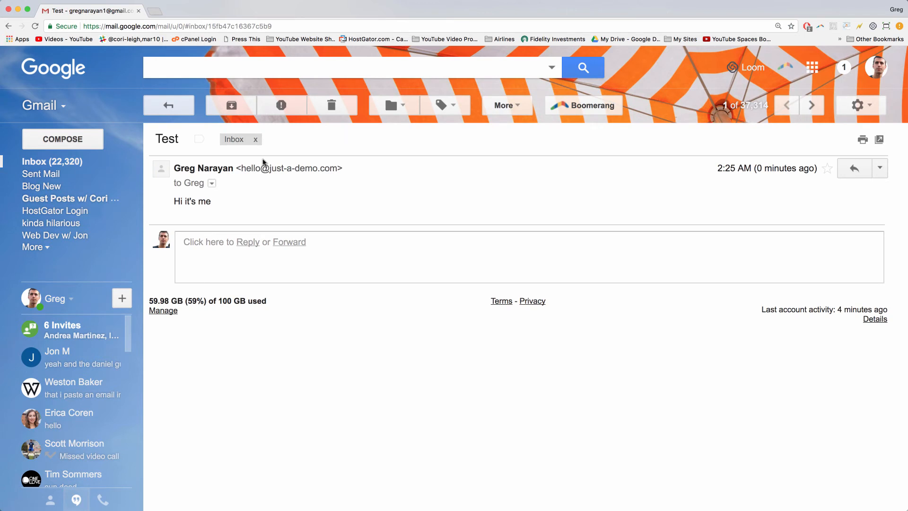
mouse_move(211, 183)
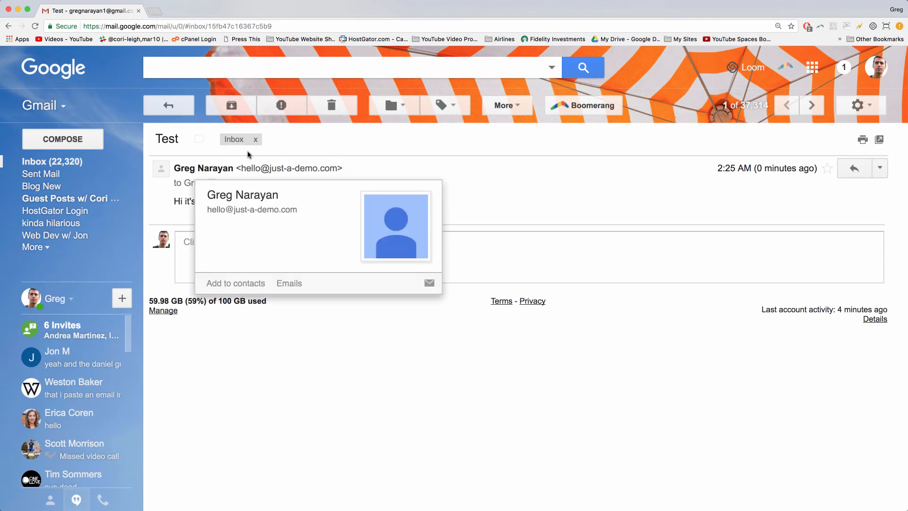
click(272, 168)
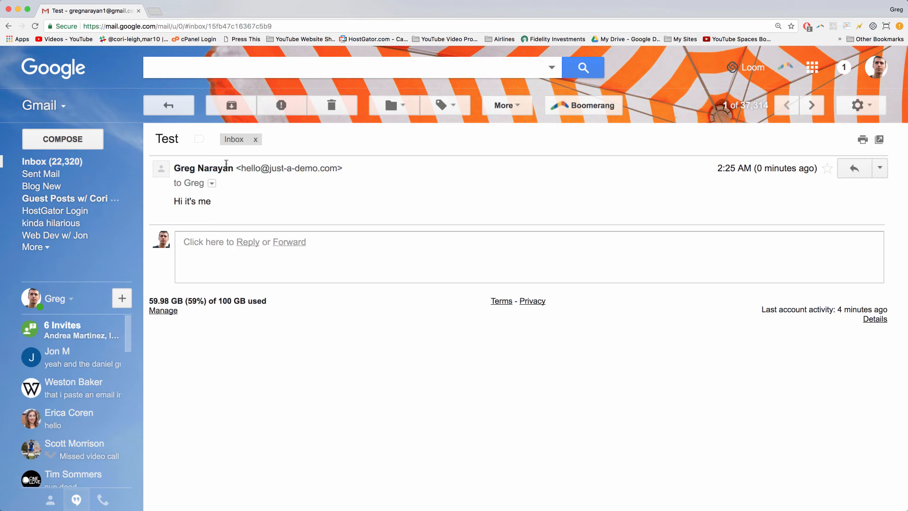
mouse_move(275, 169)
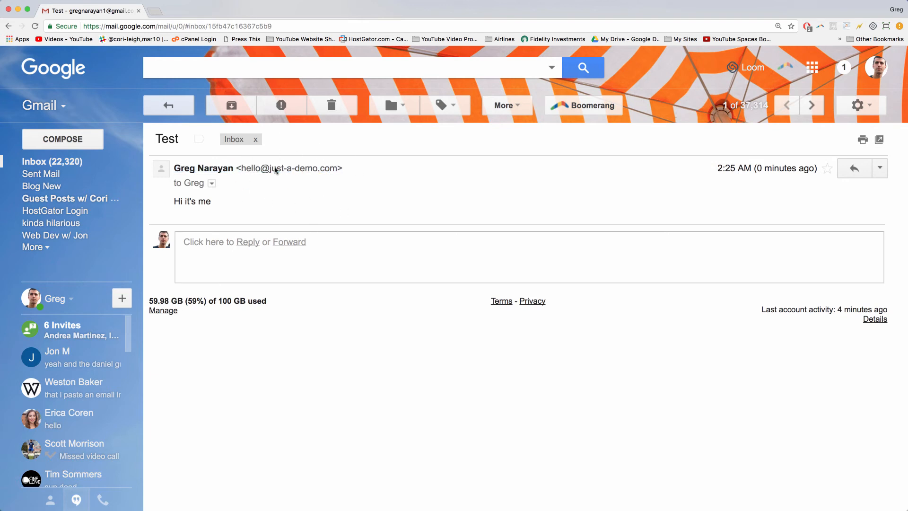
mouse_move(265, 224)
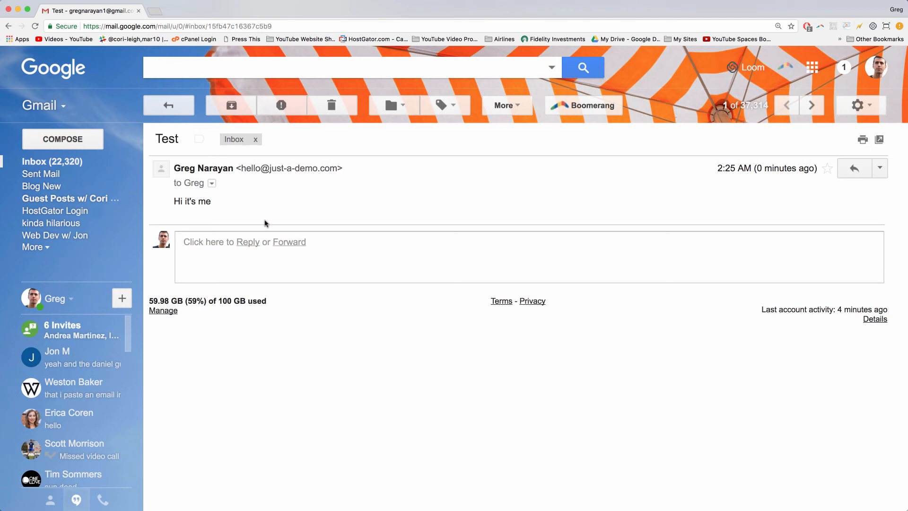
- Reply 'Hi can you recieve too?' to the Test message
click(247, 241)
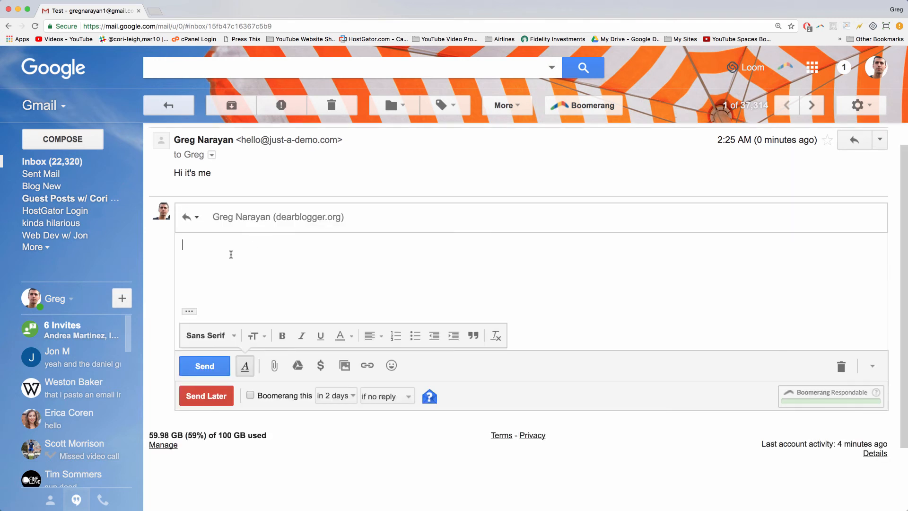
text(Hi can you)
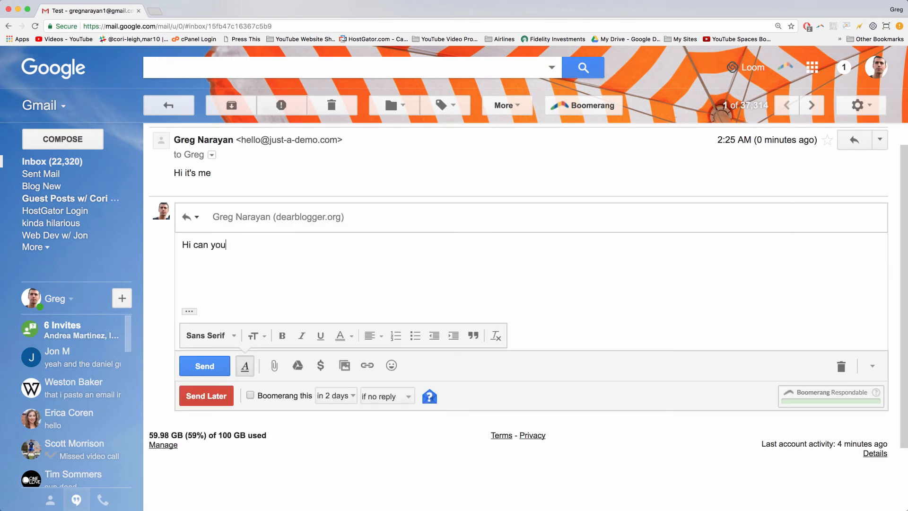
text(recieve too?)
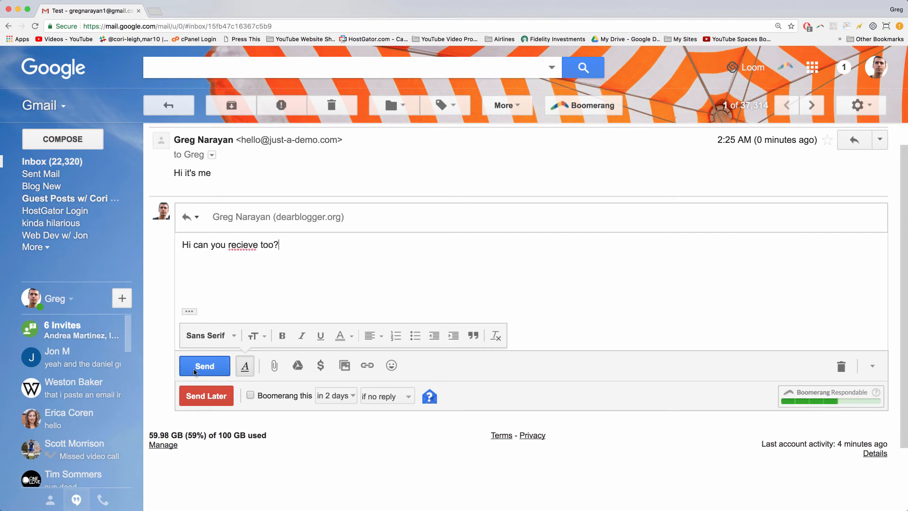
click(203, 366)
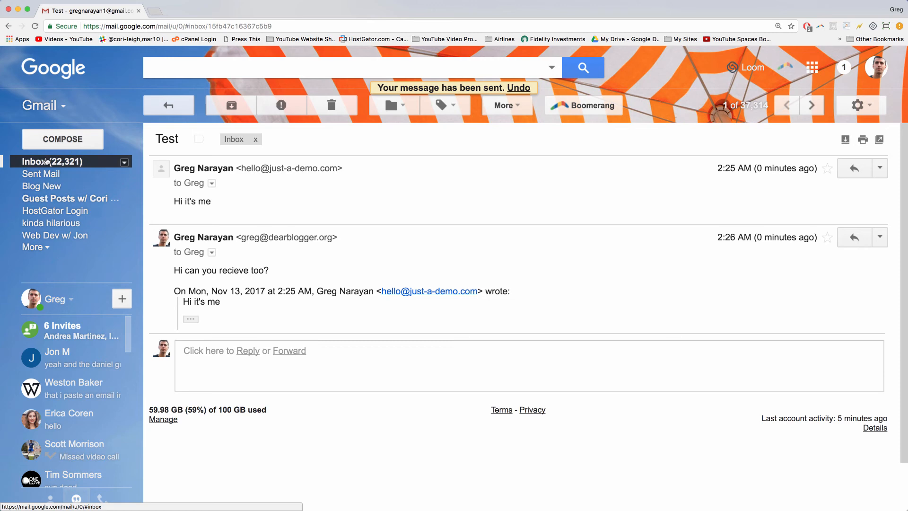
- Reopen the Test conversation from the inbox to check the reply
click(168, 105)
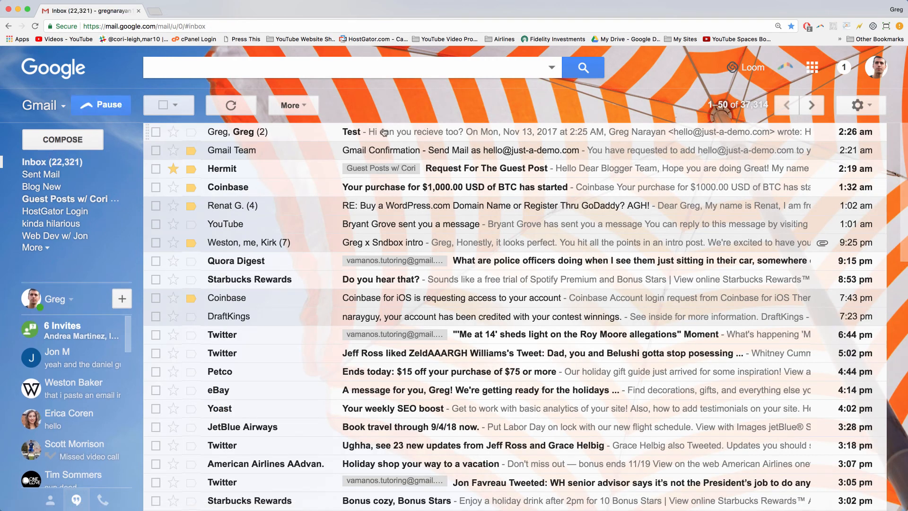
click(351, 132)
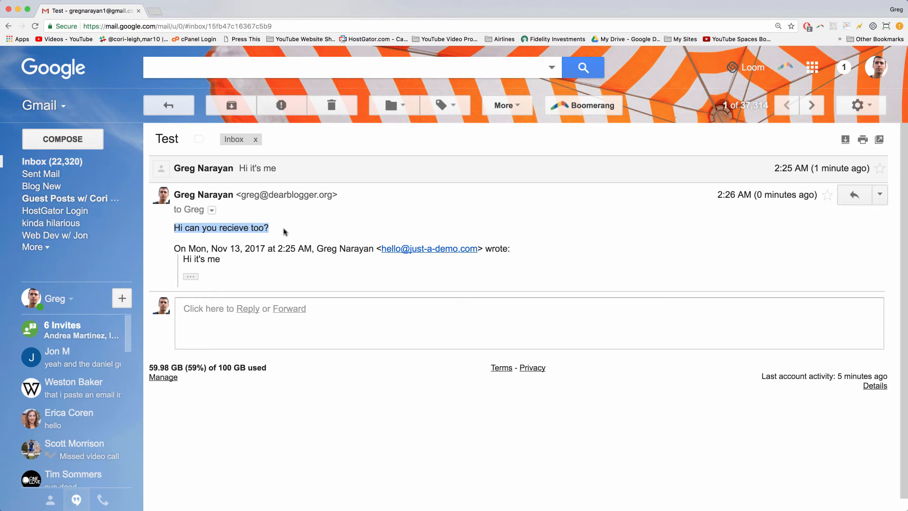
click(273, 227)
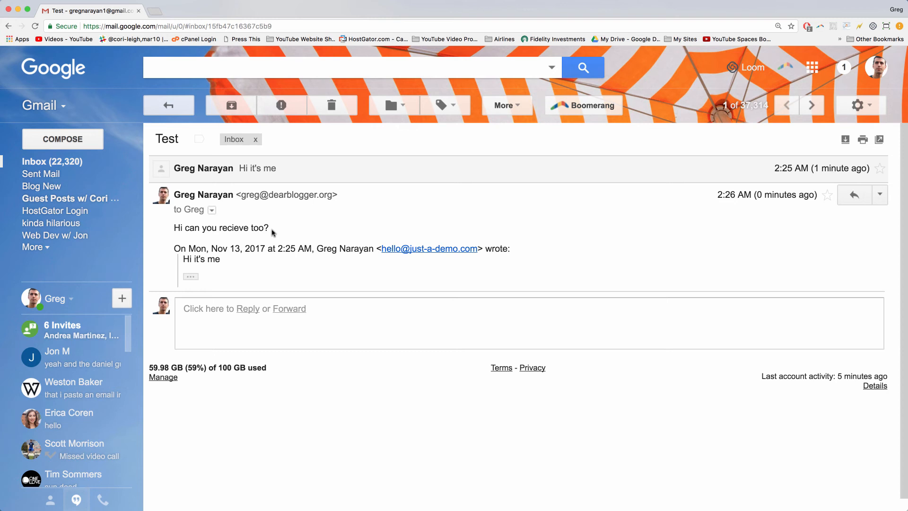
mouse_move(272, 233)
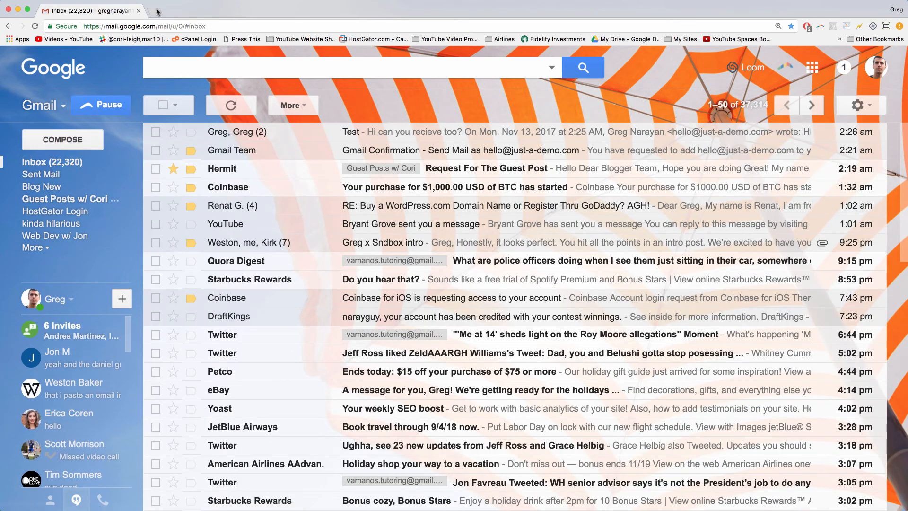
- Open the Dear Blogger Community page in the WordPress page editor
click(155, 10)
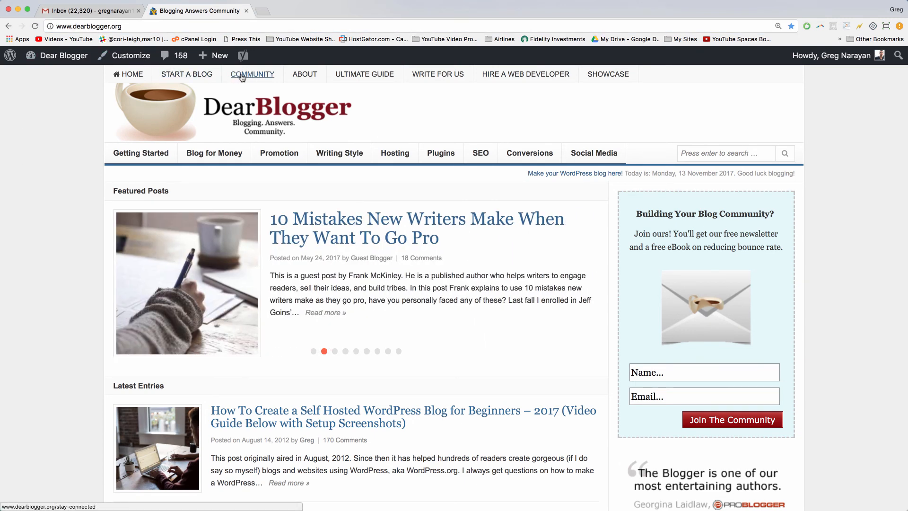
click(252, 75)
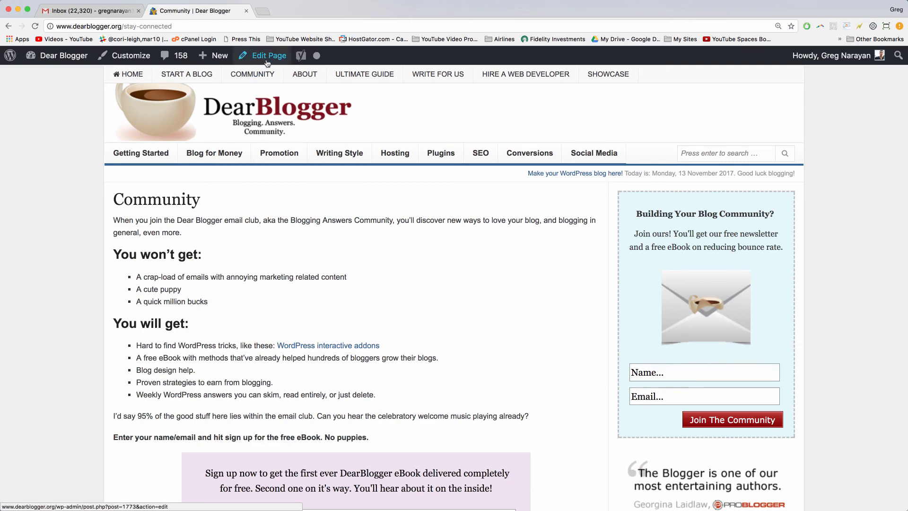
click(269, 55)
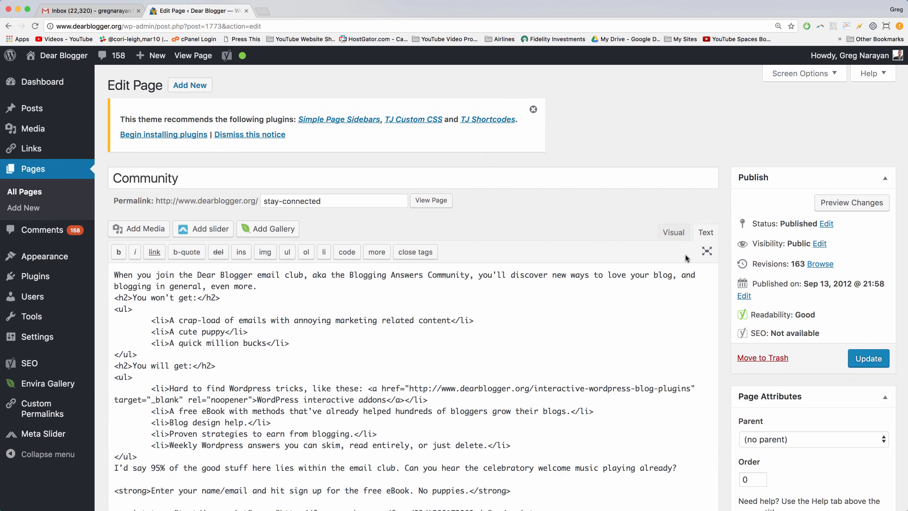
scroll(down, 3)
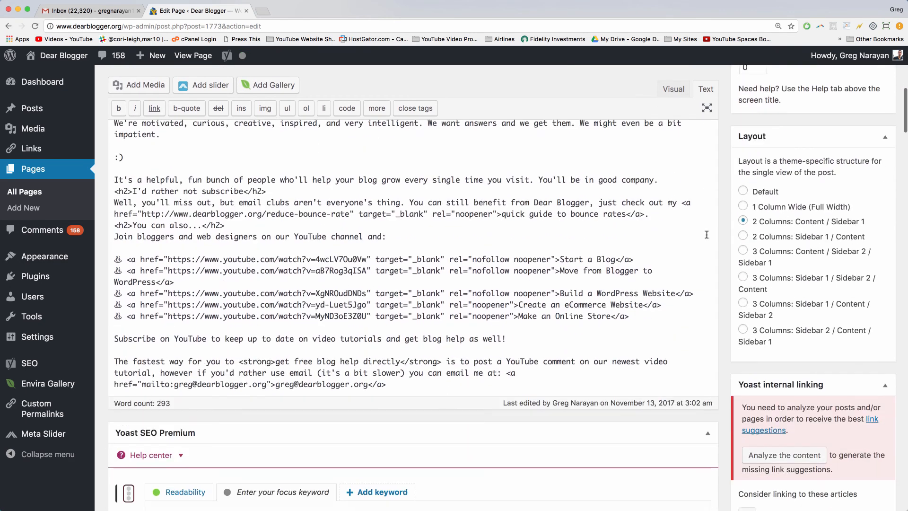
scroll(down, 3)
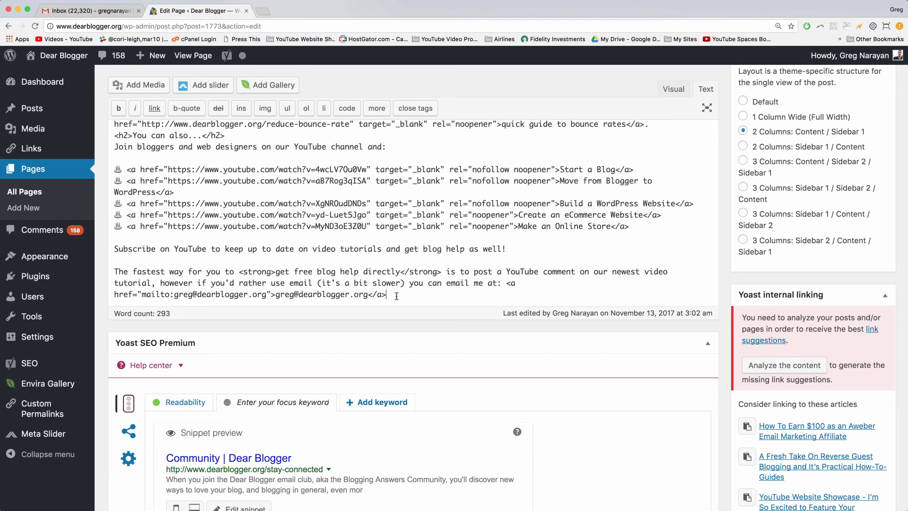
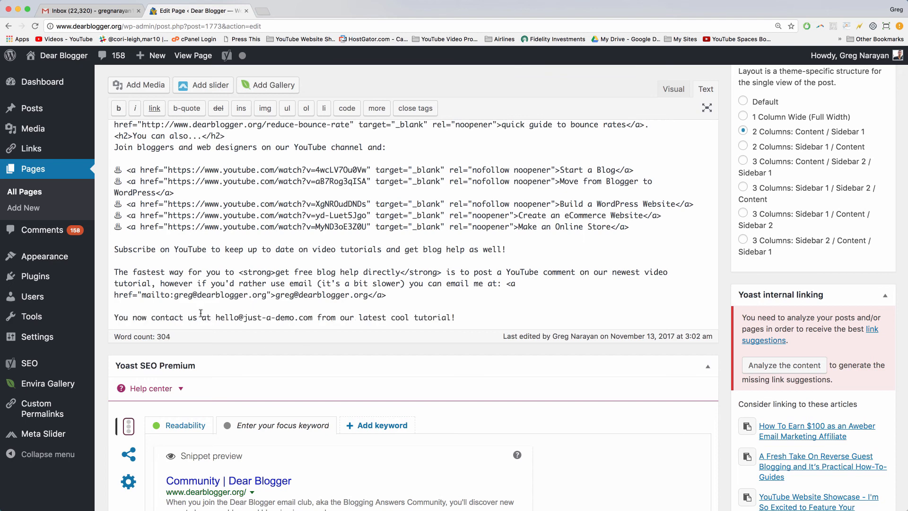
double_click(238, 317)
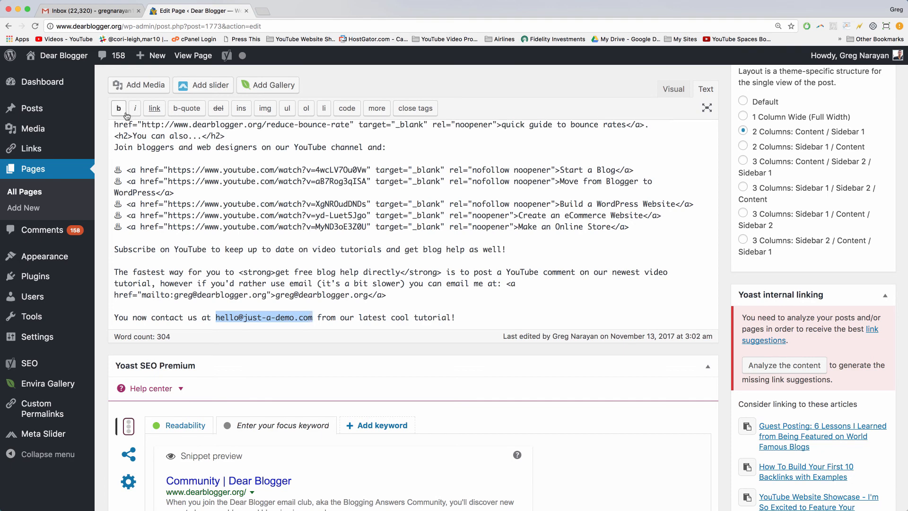
click(154, 108)
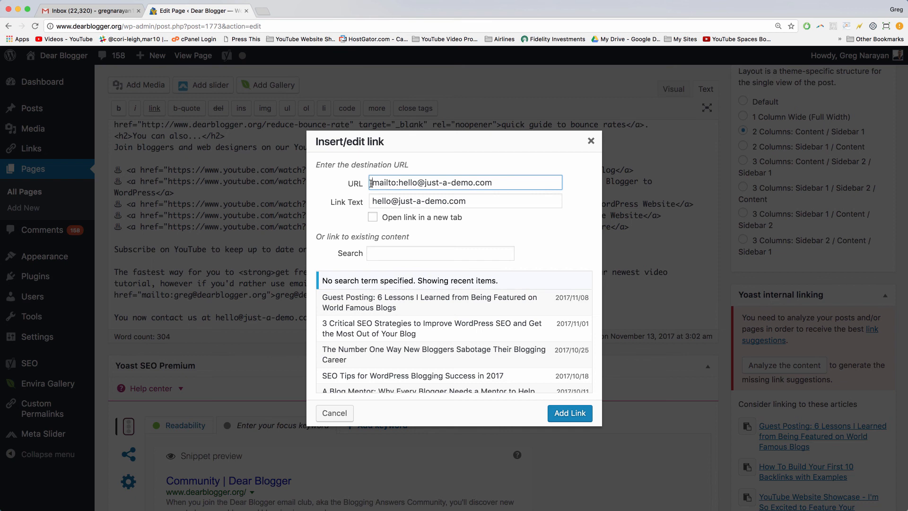
double_click(384, 182)
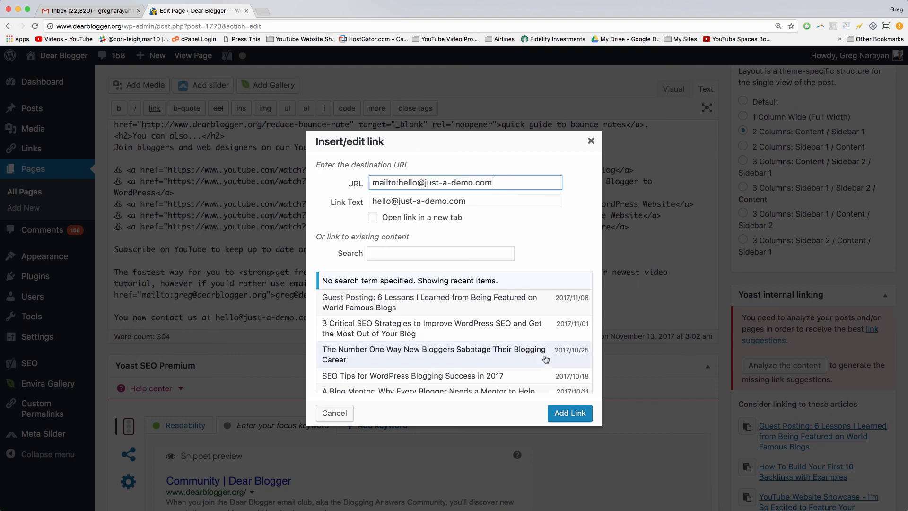
click(569, 413)
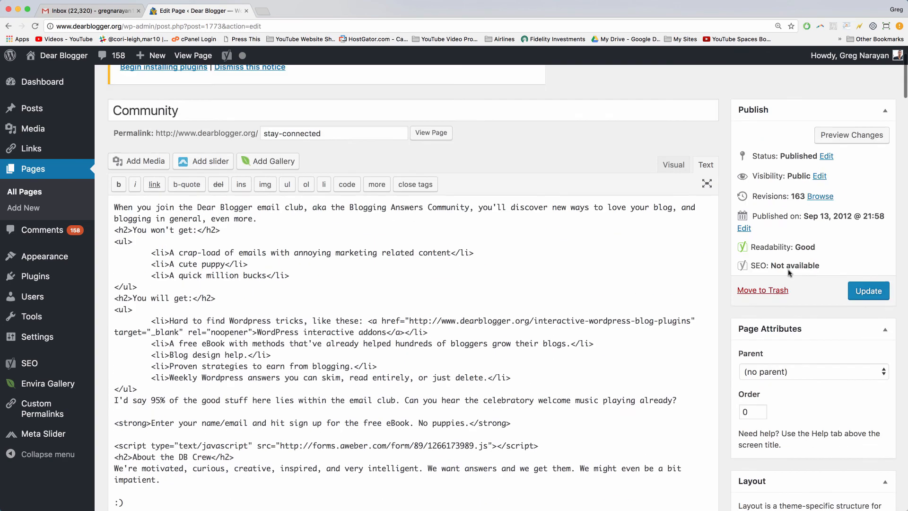
- Update the Community page and view it live in a new tab
click(868, 290)
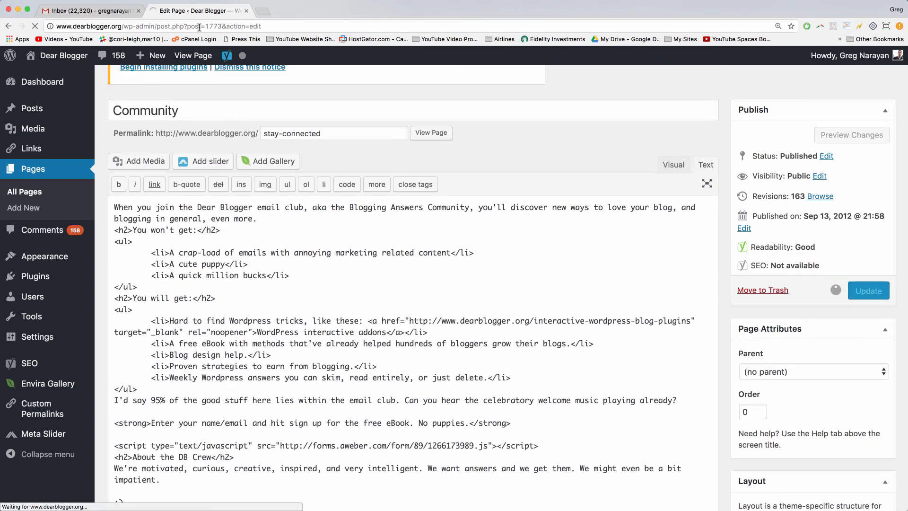
click(868, 290)
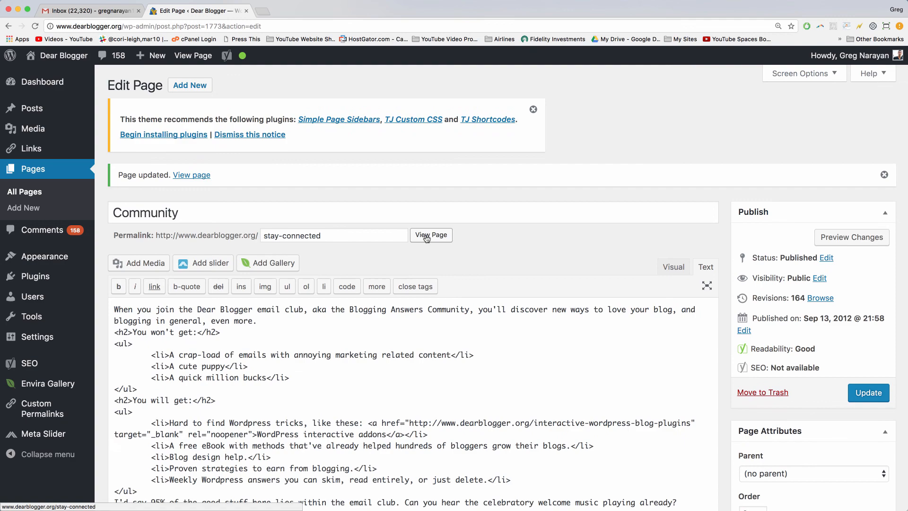
click(430, 235)
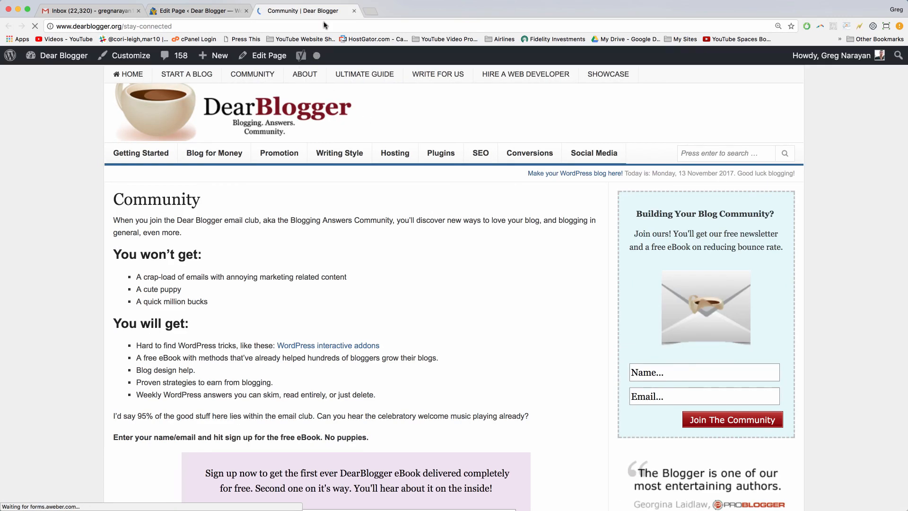
scroll(down, 3)
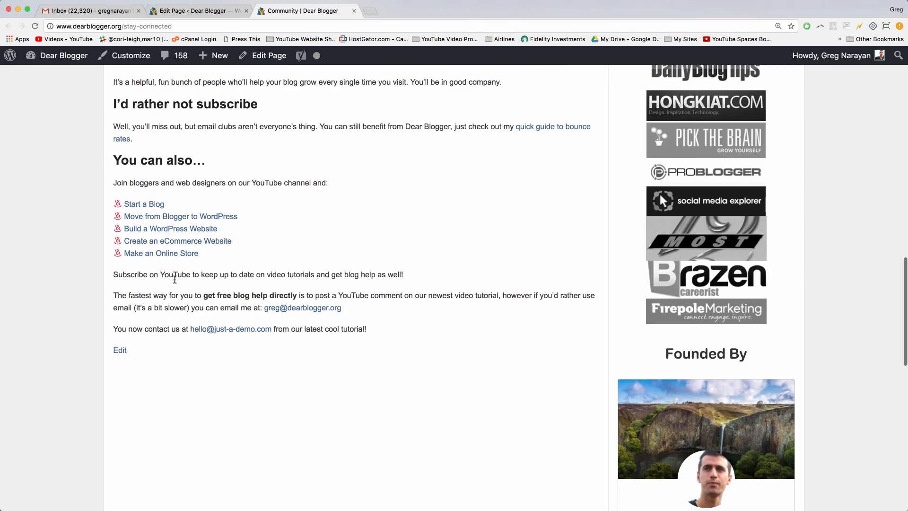
click(230, 328)
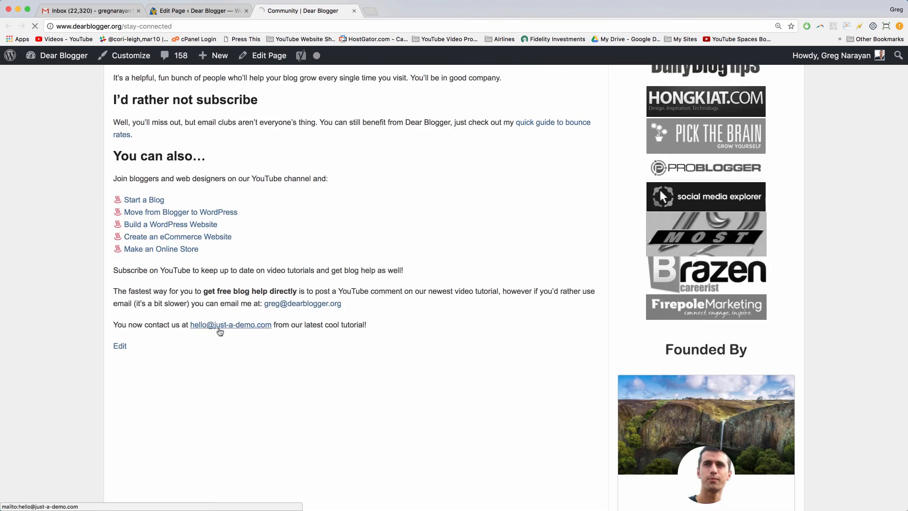
click(230, 324)
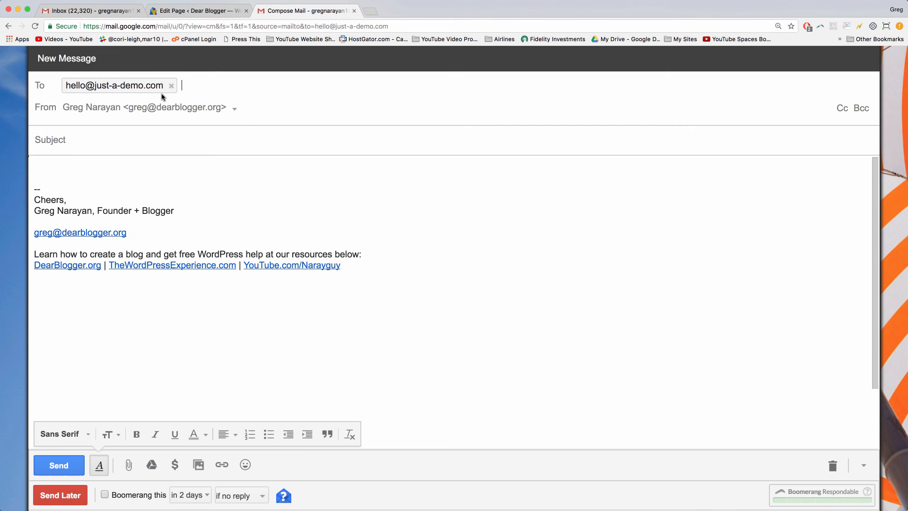
mouse_move(392, 15)
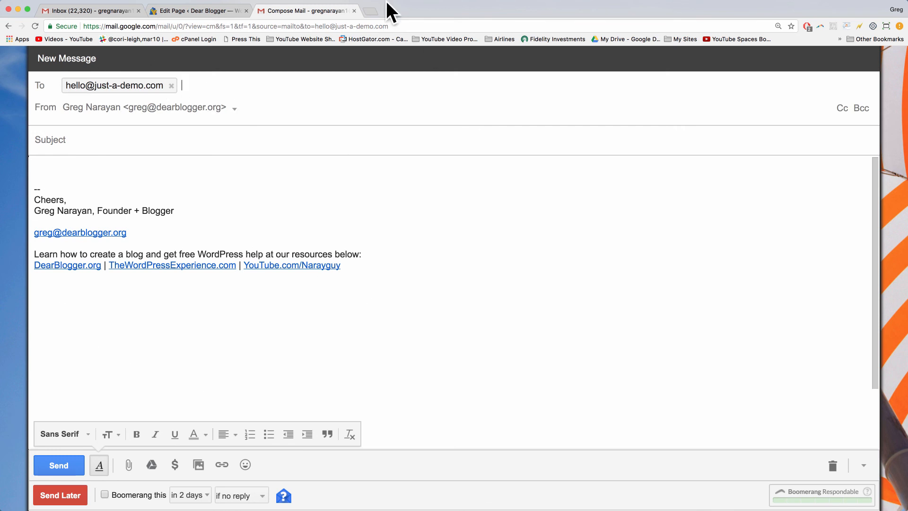
mouse_move(124, 151)
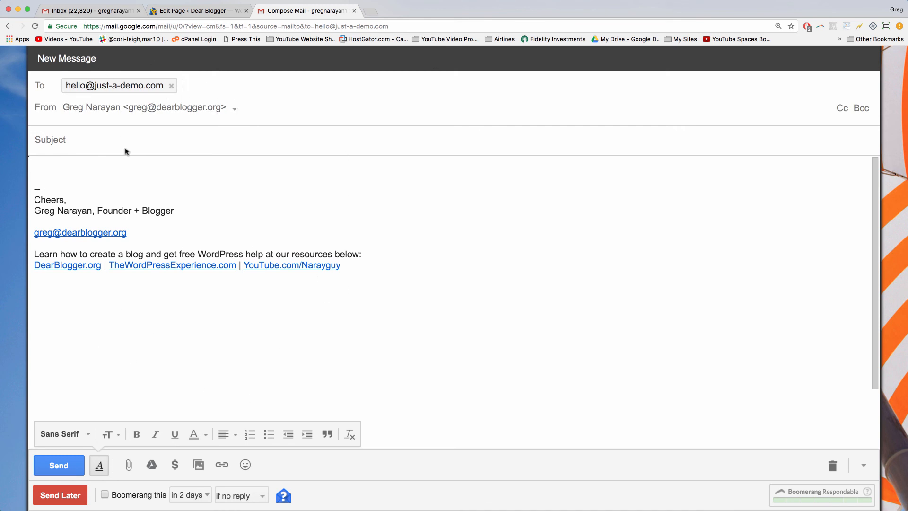